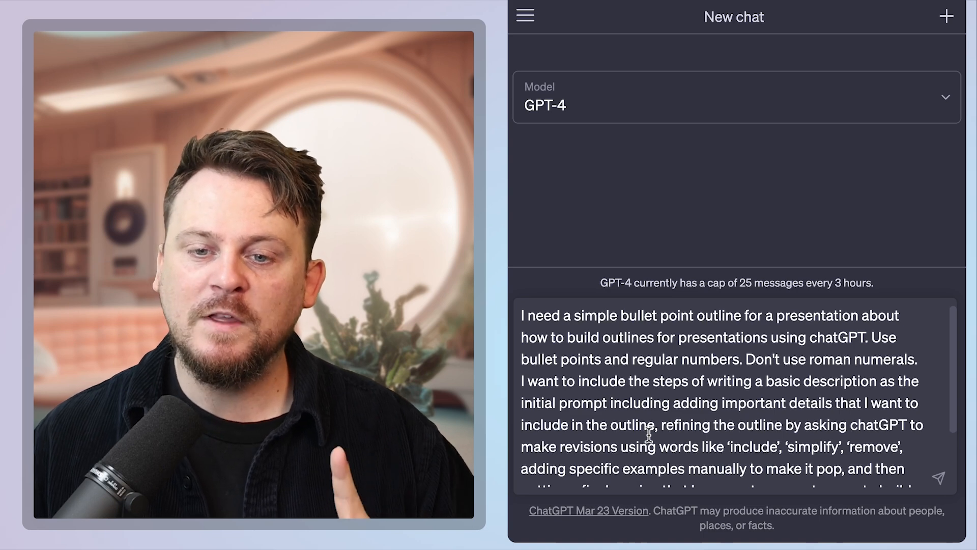
Step: Send the presentation-outline request to GPT-4 in ChatGPT
scroll(down, 3)
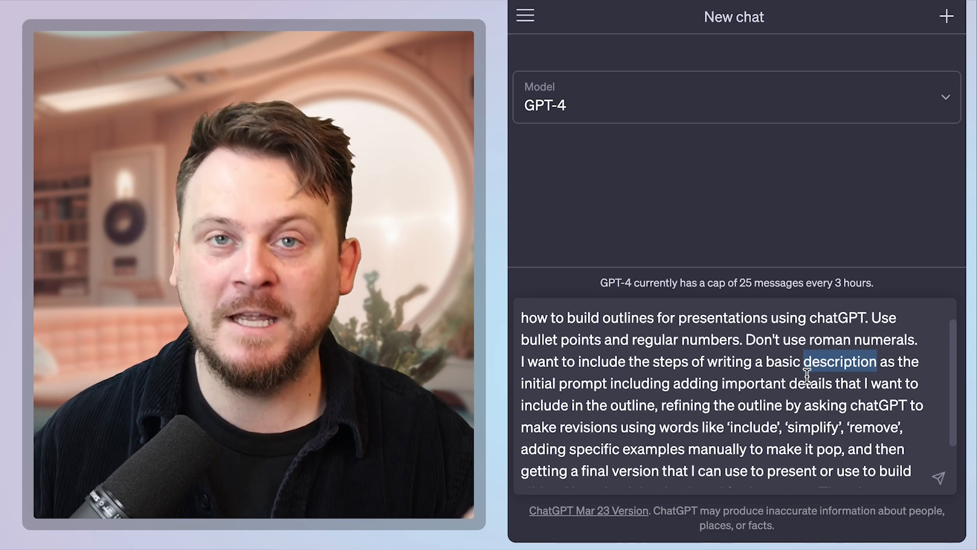
scroll(down, 3)
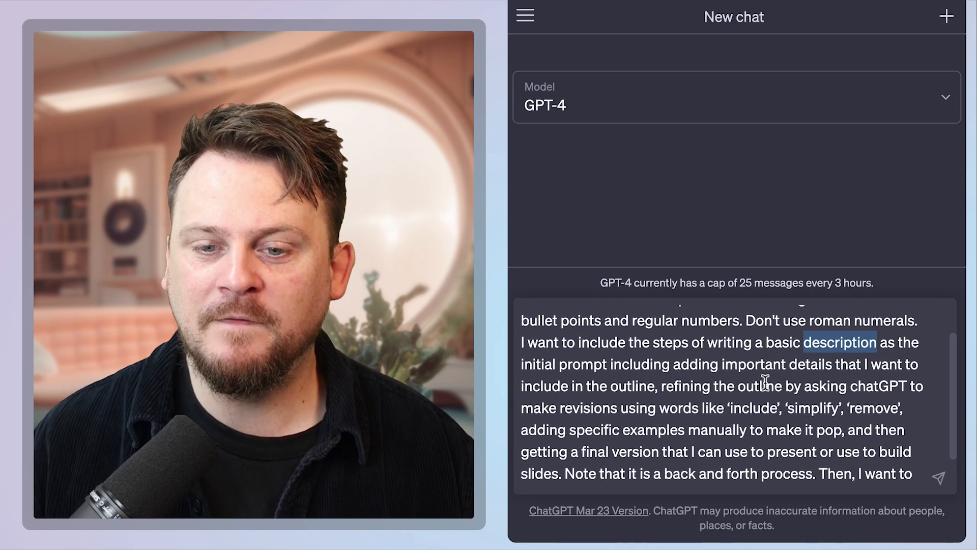
scroll(down, 3)
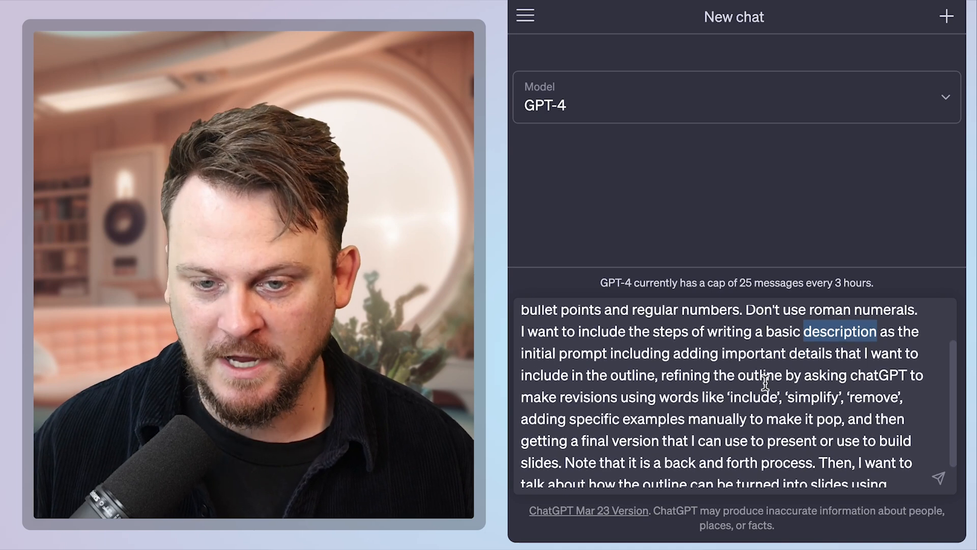
scroll(down, 3)
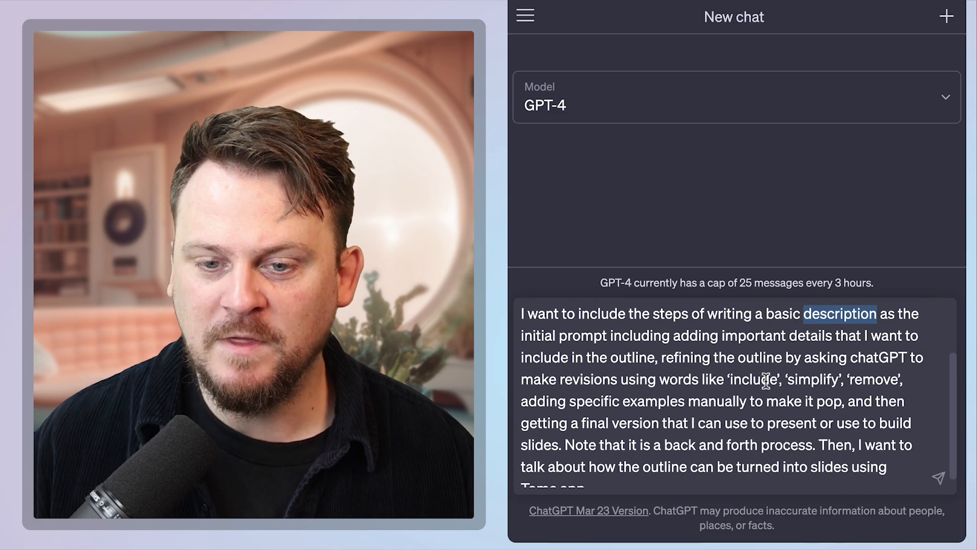
scroll(down, 3)
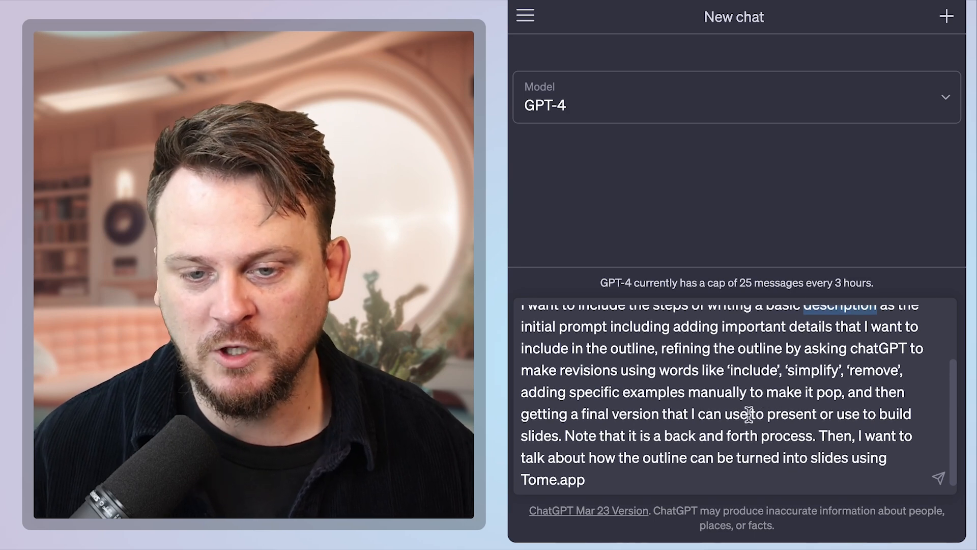
scroll(up, 3)
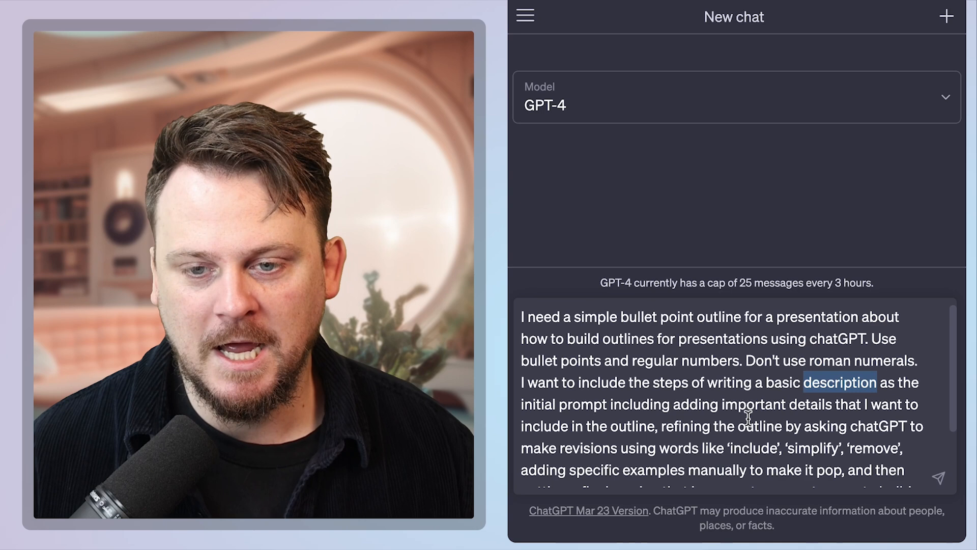
scroll(down, 3)
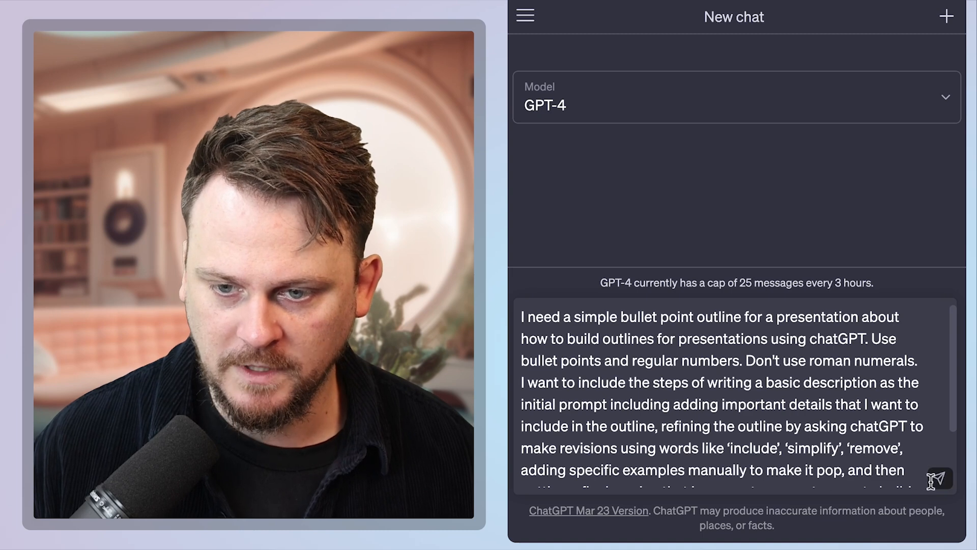
click(938, 478)
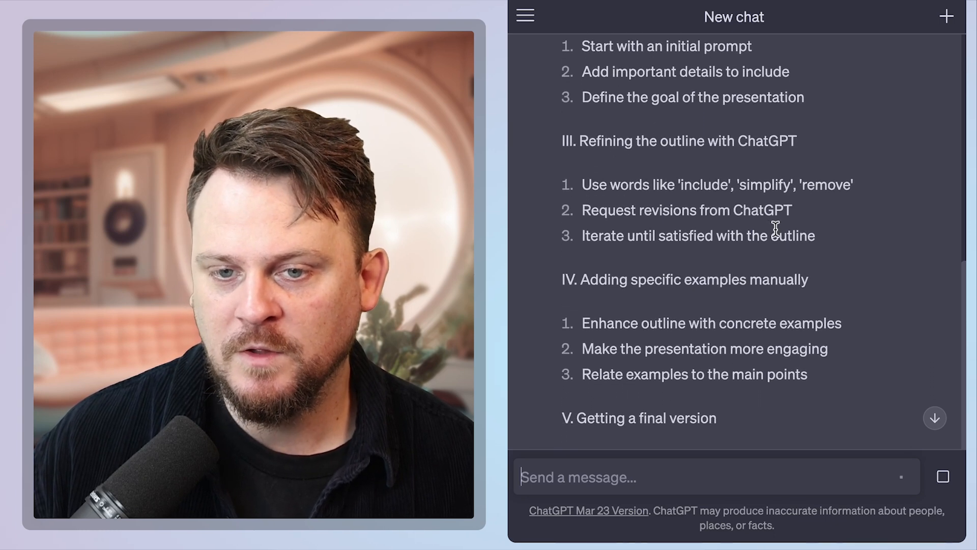
Step: Scroll through ChatGPT's Roman-numeral outline response to review it
scroll(down, 3)
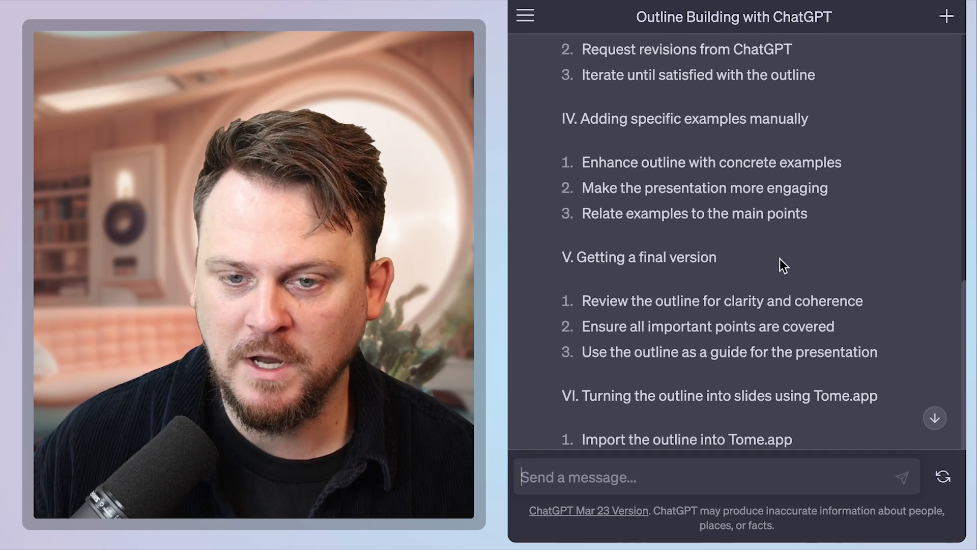
scroll(up, 3)
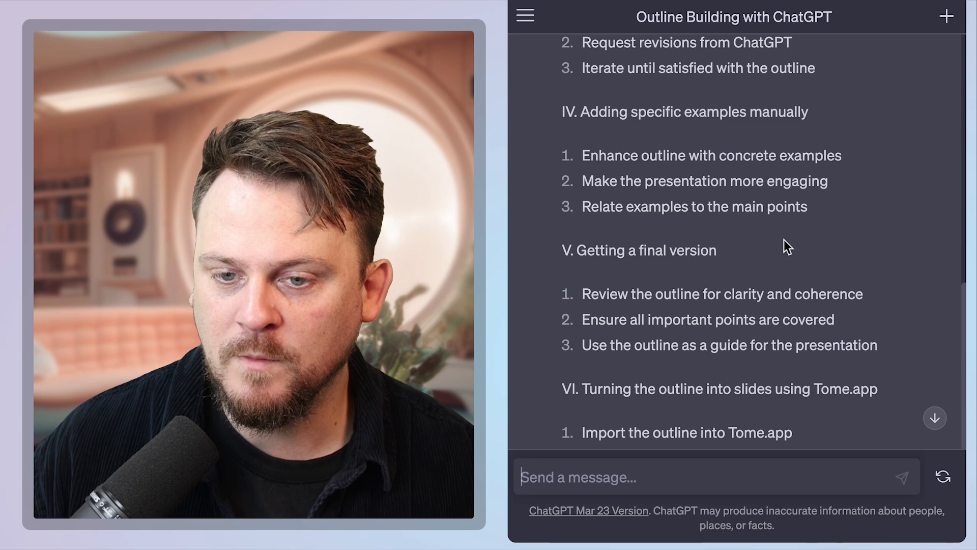
mouse_move(708, 299)
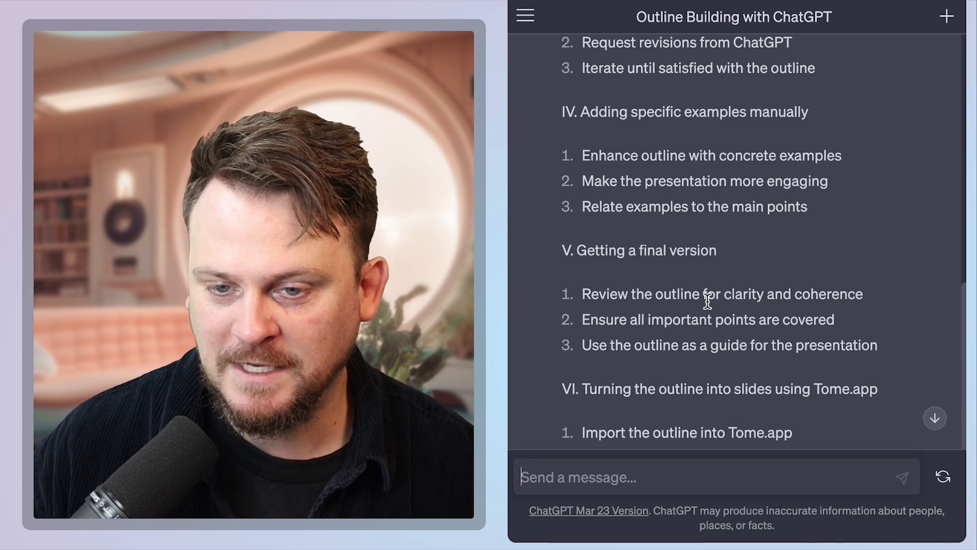
scroll(up, 3)
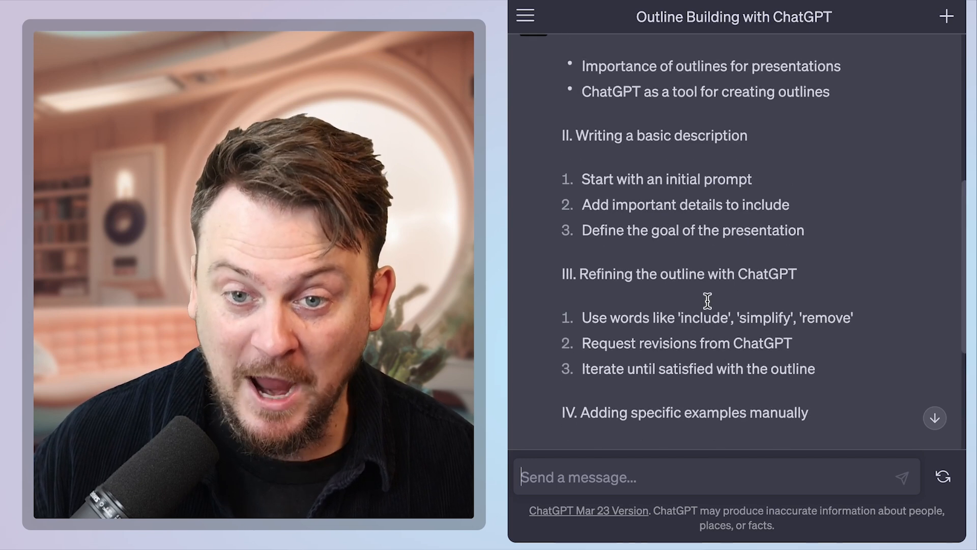
scroll(down, 3)
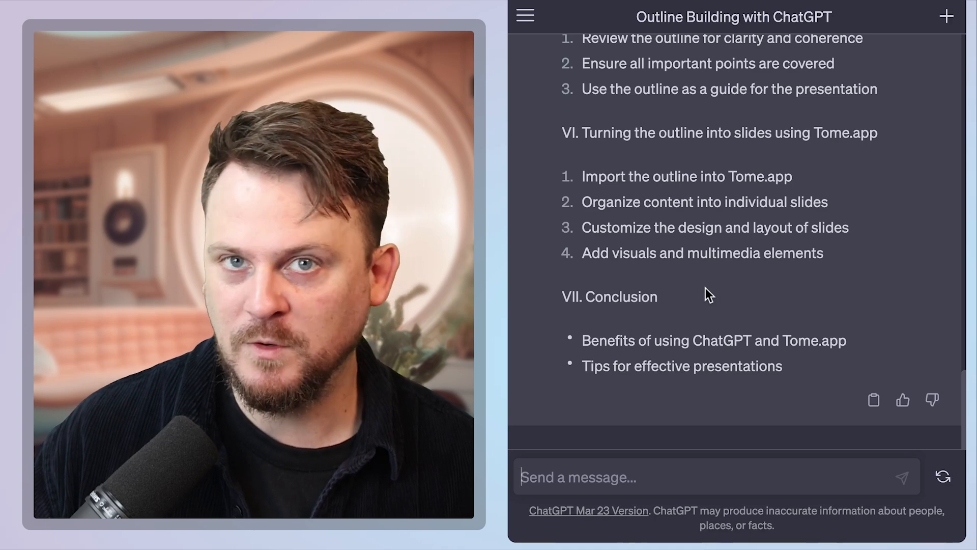
mouse_move(752, 276)
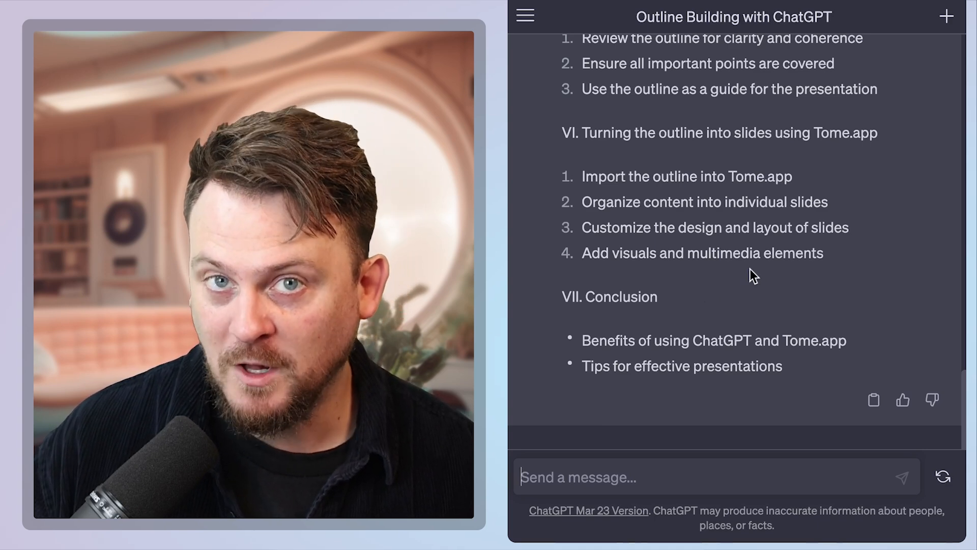
scroll(up, 3)
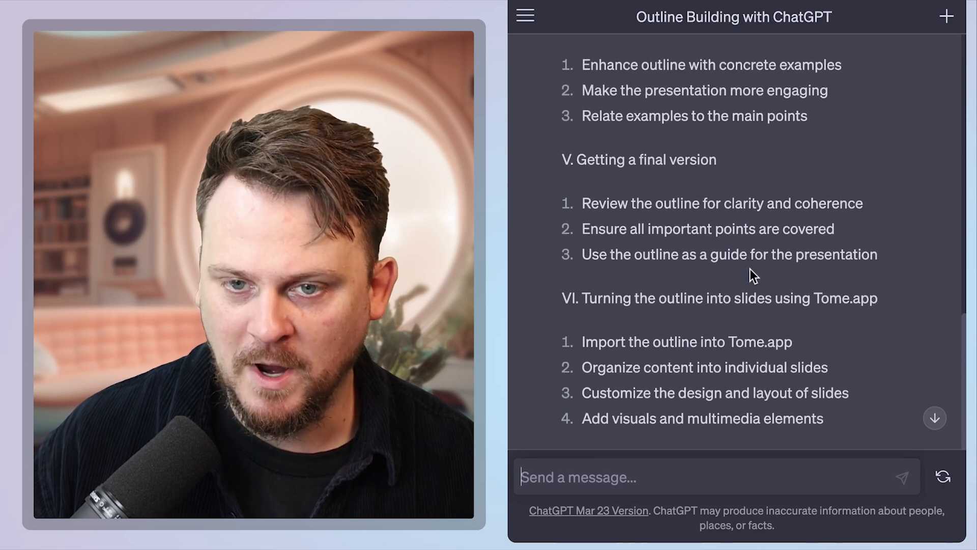
scroll(up, 3)
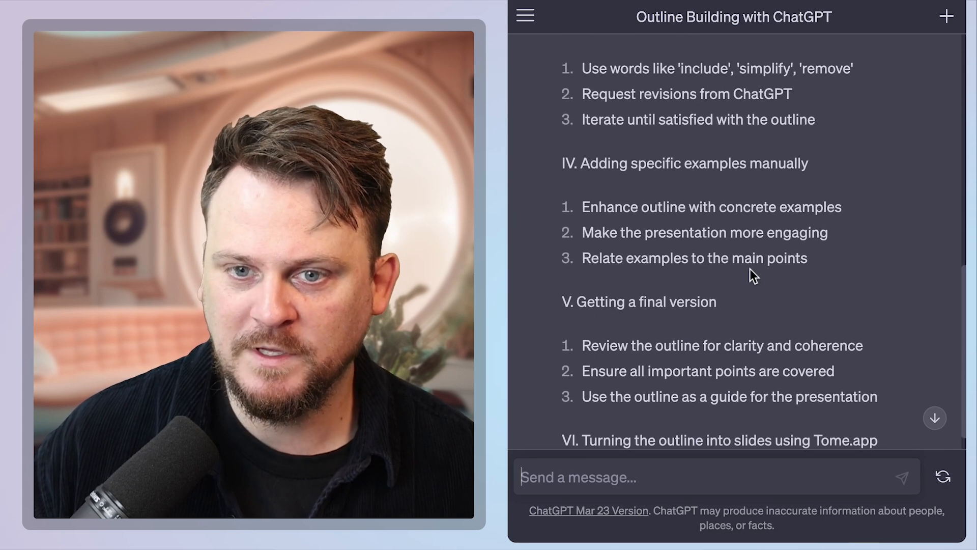
scroll(up, 3)
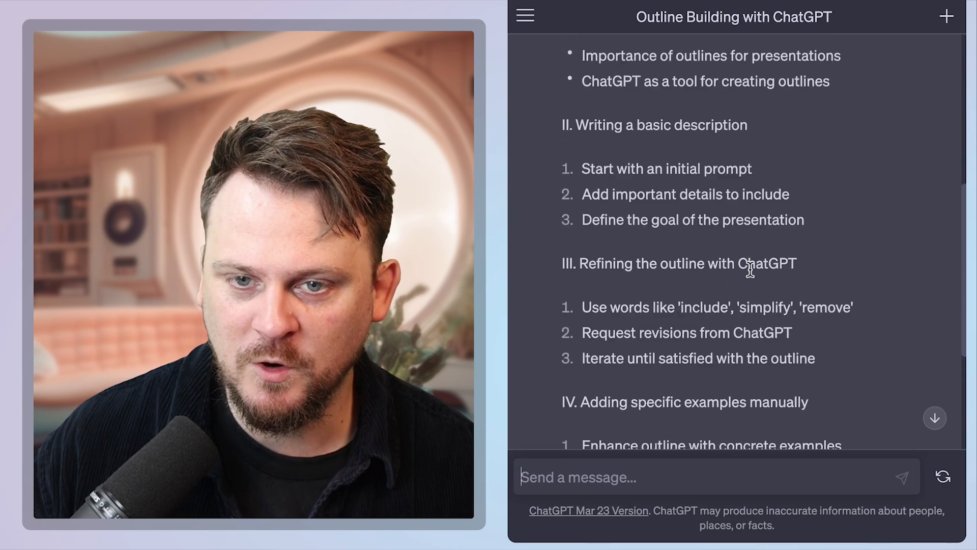
scroll(up, 3)
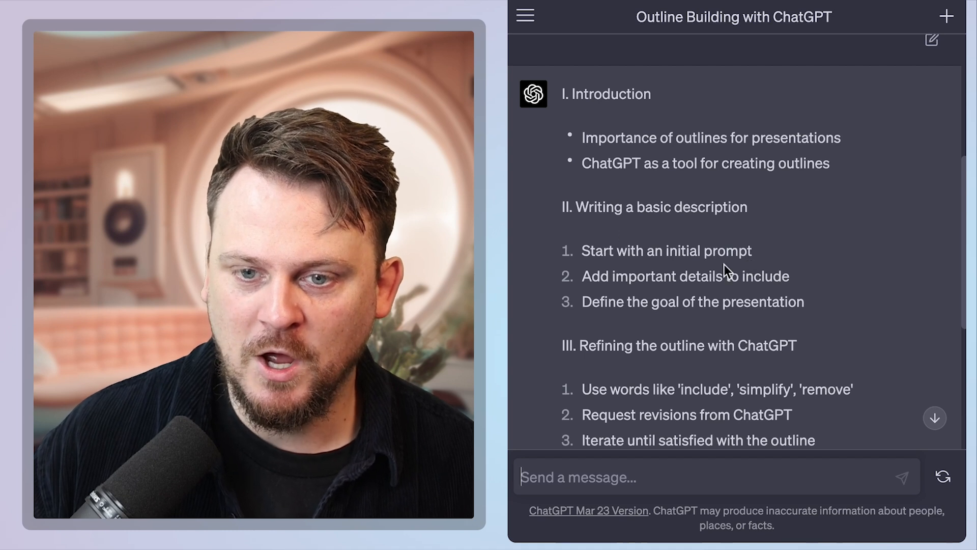
mouse_move(665, 198)
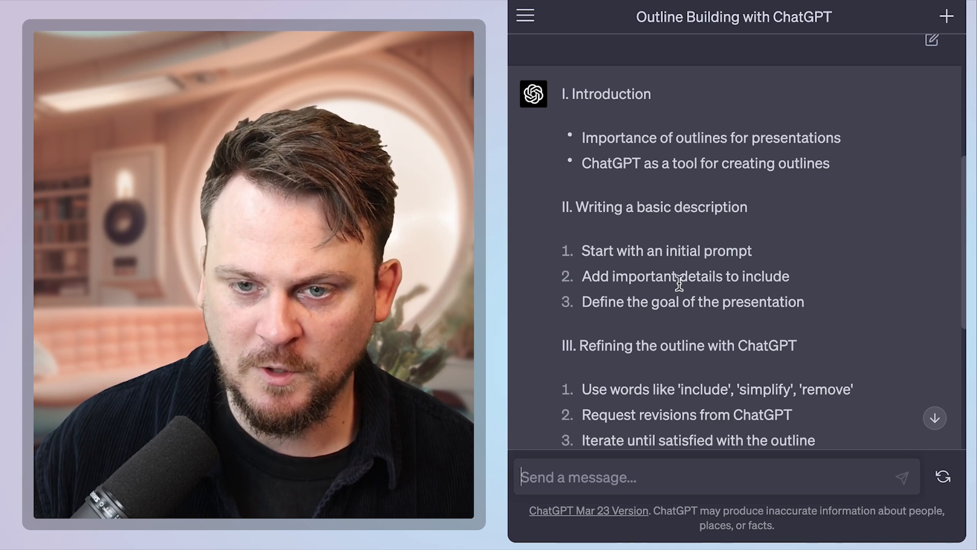
scroll(up, 3)
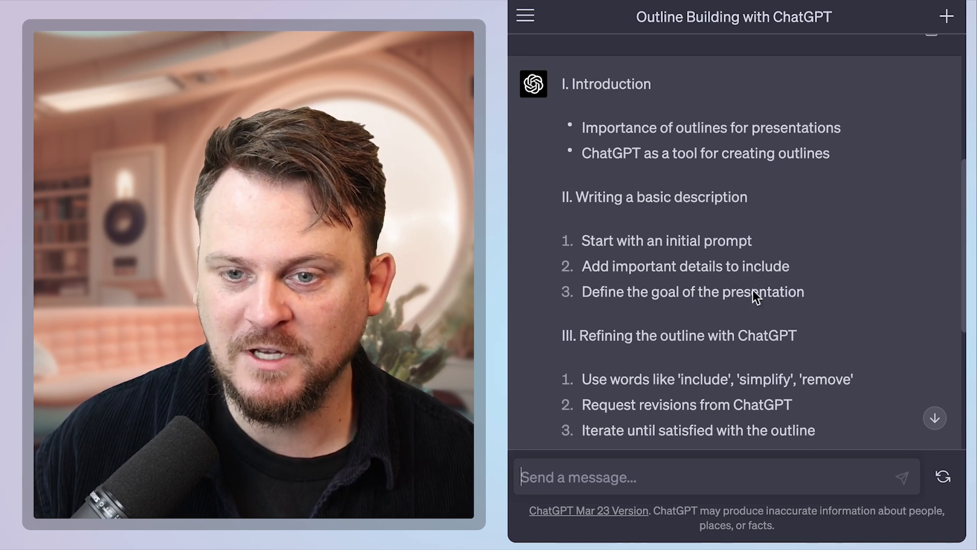
scroll(down, 3)
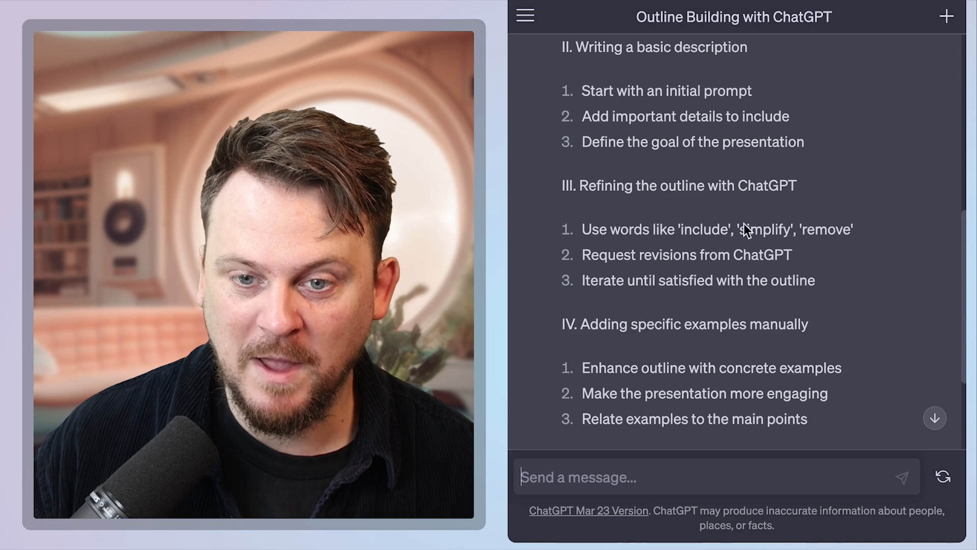
scroll(down, 3)
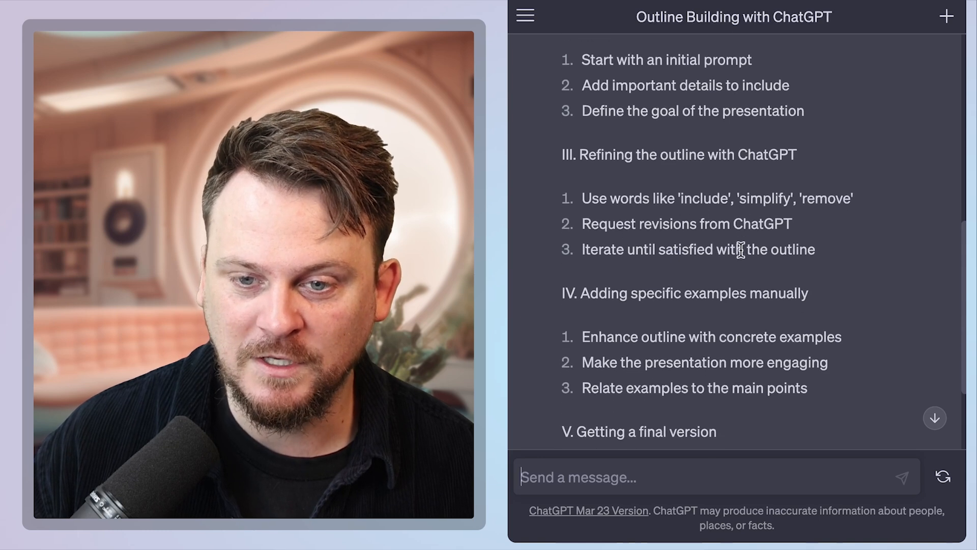
scroll(down, 3)
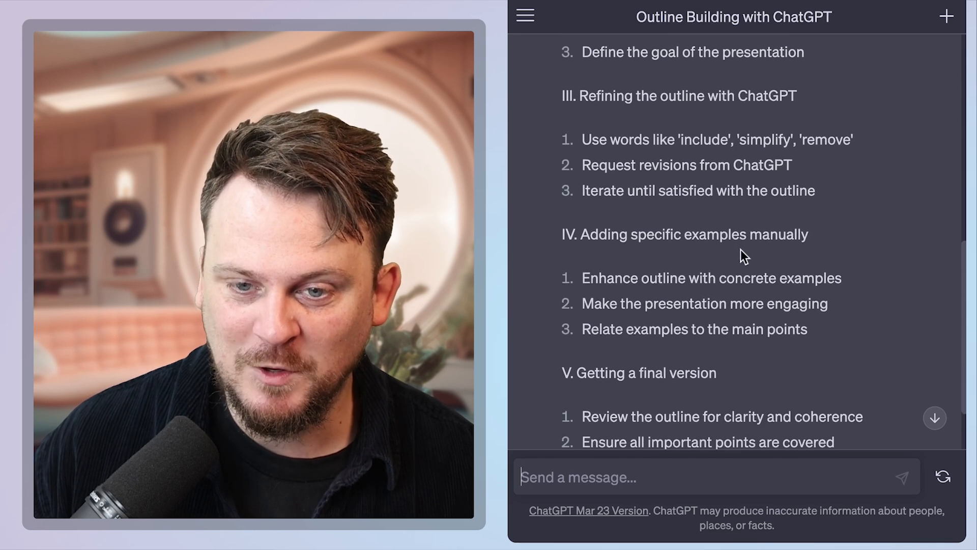
mouse_move(677, 317)
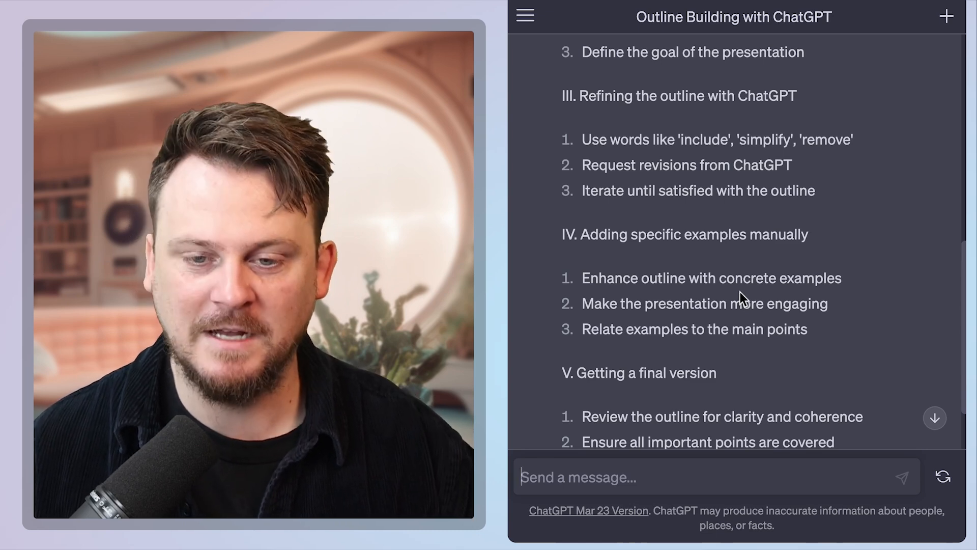
scroll(down, 3)
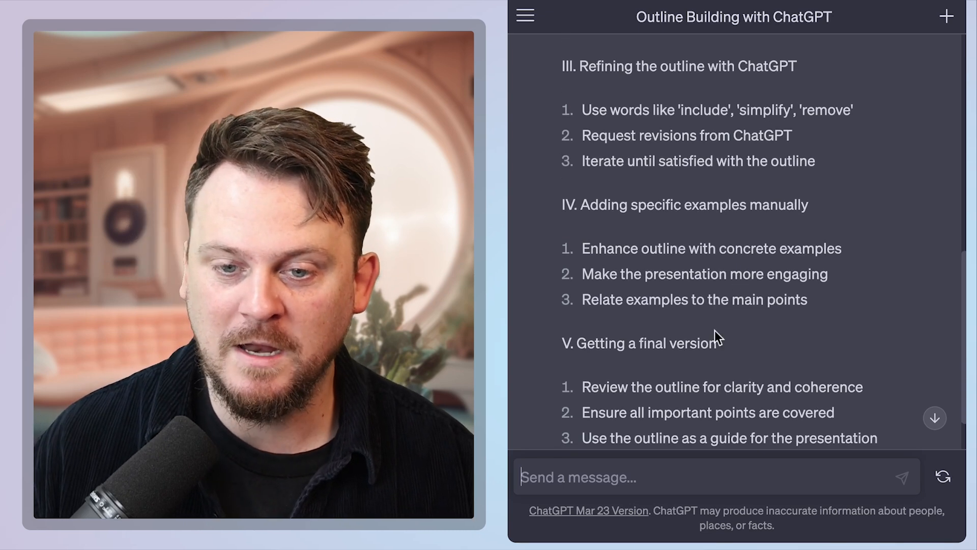
scroll(down, 3)
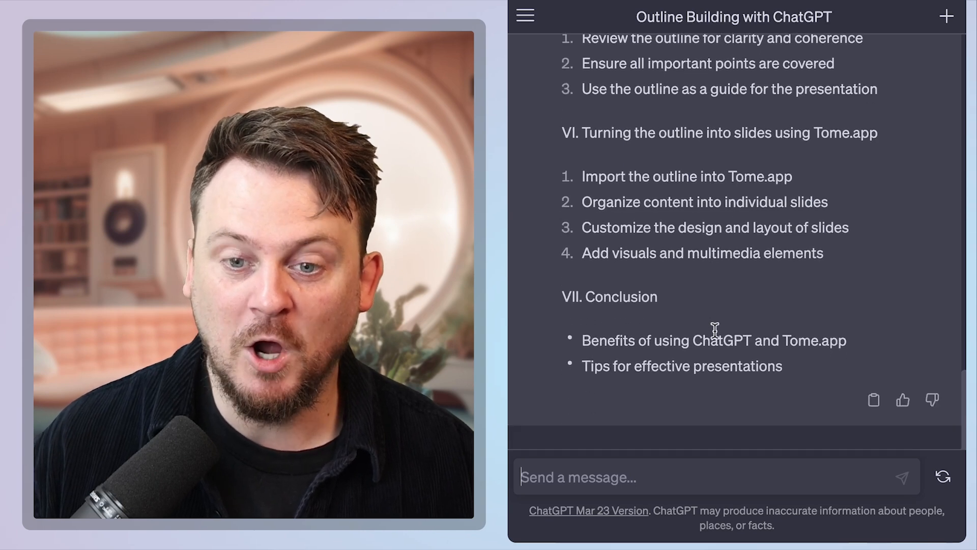
scroll(up, 3)
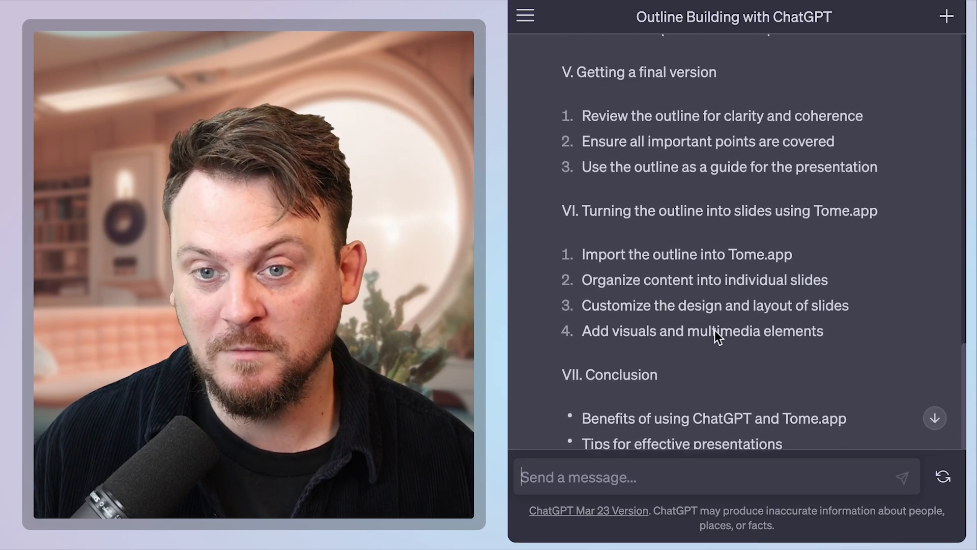
scroll(down, 3)
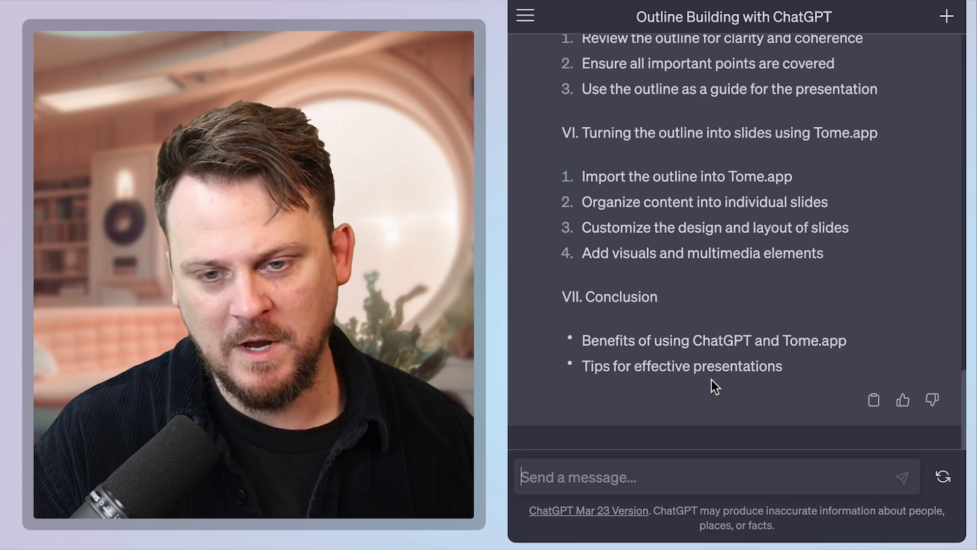
Step: Ask ChatGPT to 'remove the roman numerals' from the outline
text(remo)
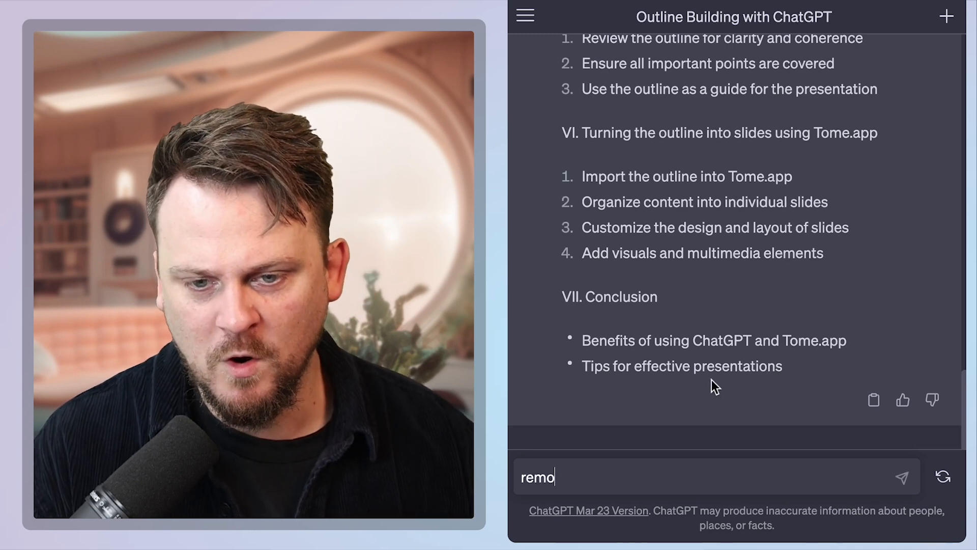
text(ve the roman)
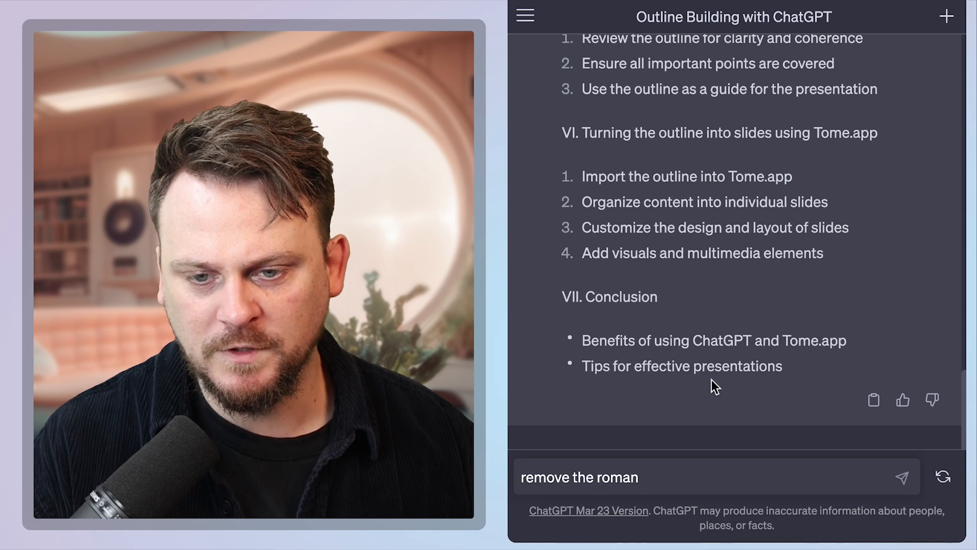
text(numberals)
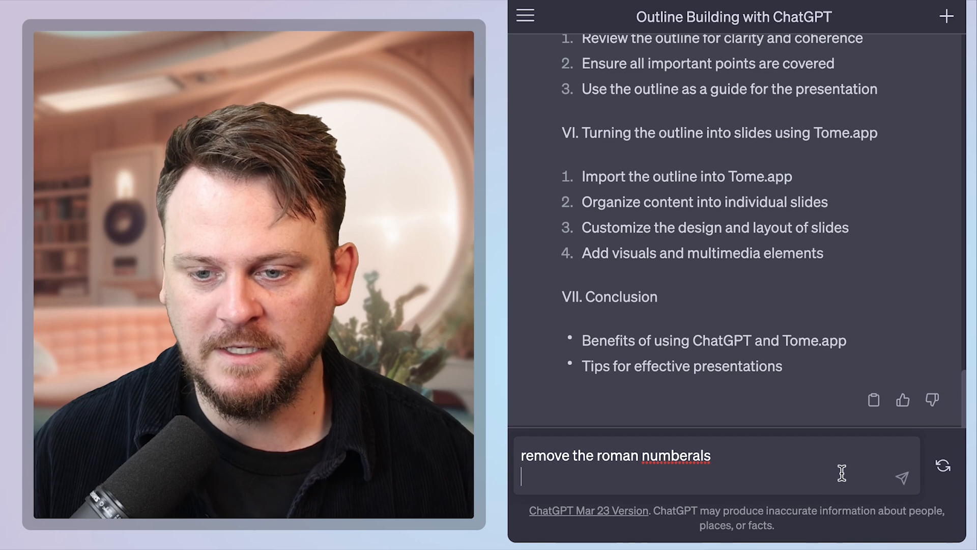
click(901, 478)
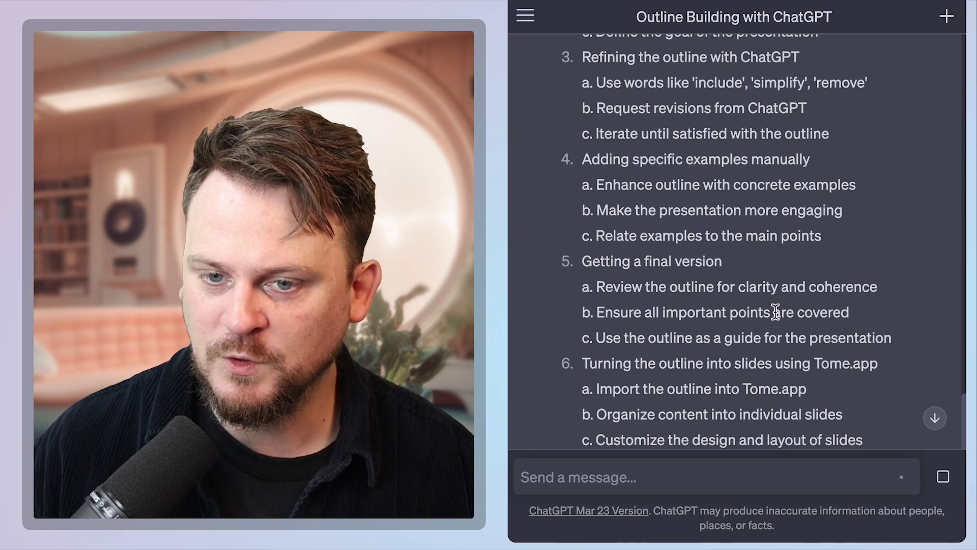
Step: Review the plain-numbered outline and select it for copying
scroll(down, 3)
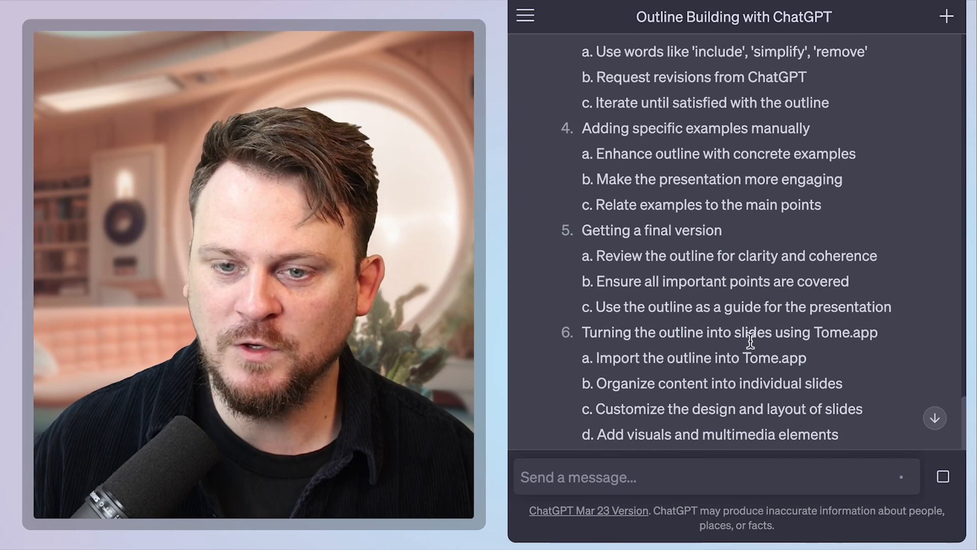
scroll(down, 3)
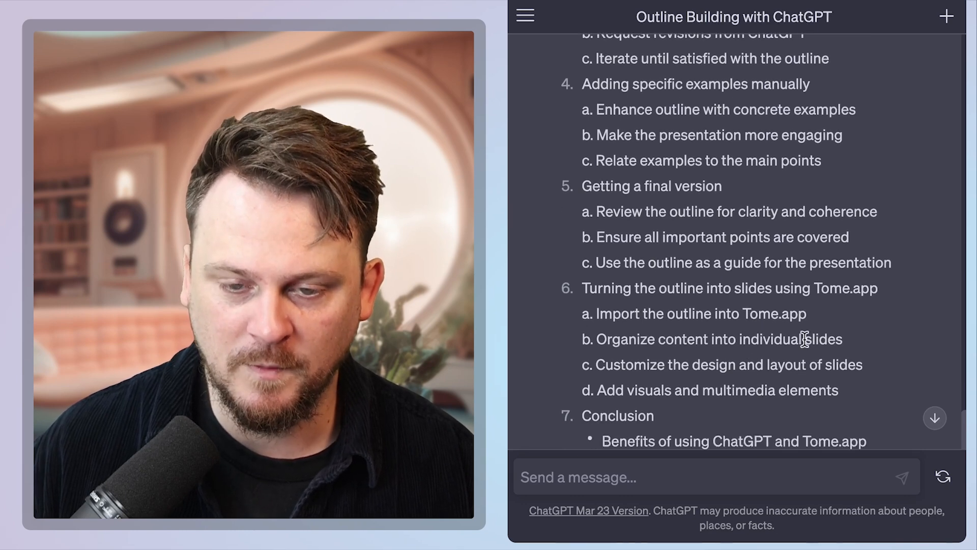
scroll(down, 3)
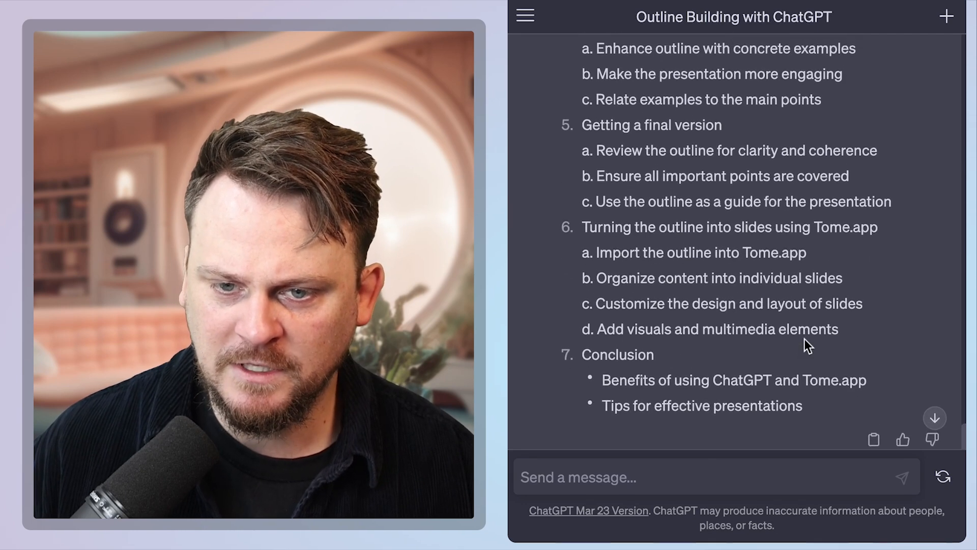
scroll(up, 3)
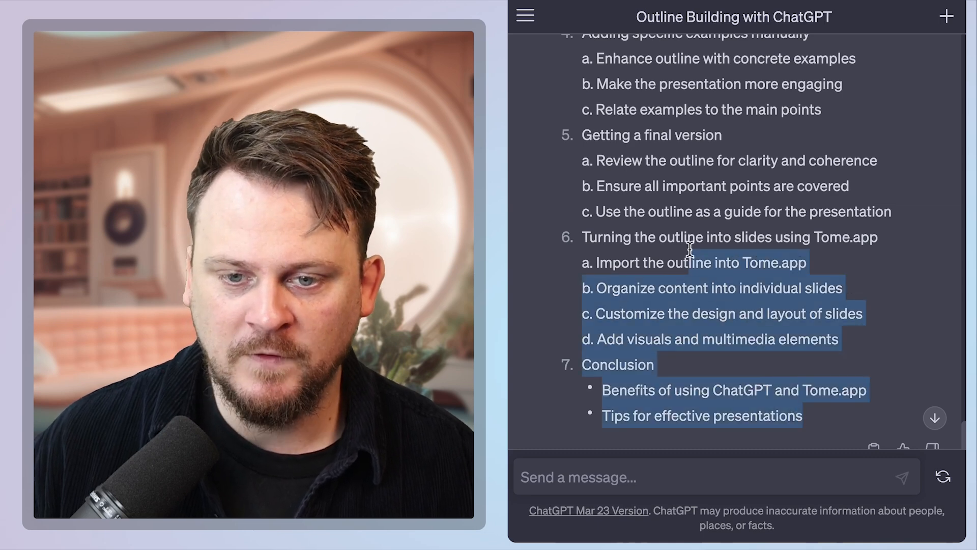
scroll(up, 3)
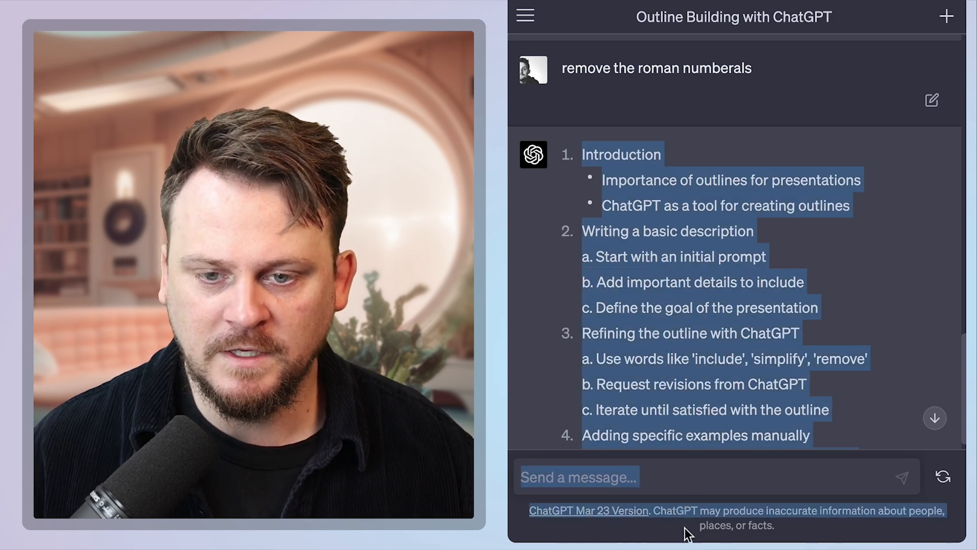
scroll(down, 3)
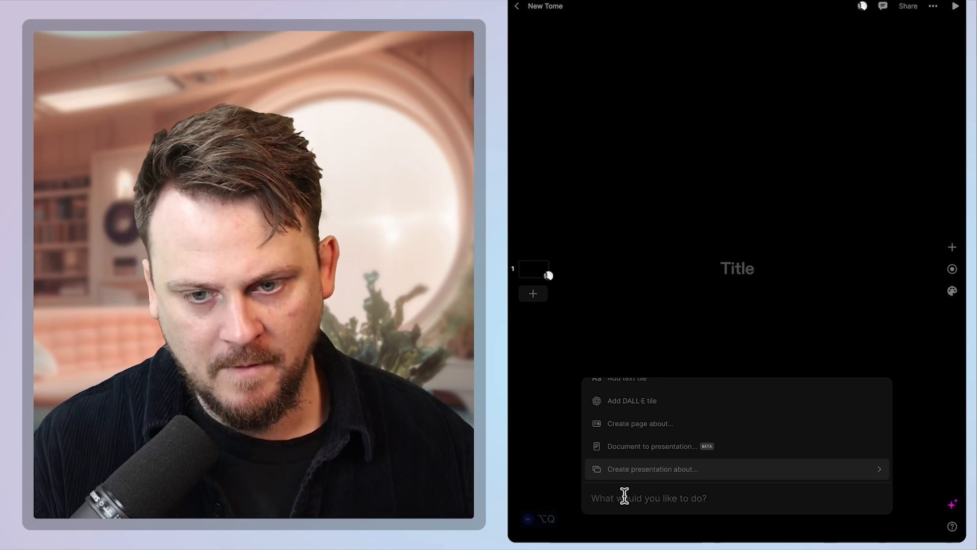
Step: Prompt Tome 'Please build me a slide deck based on the following outline:' and start Document to presentation
text(Please)
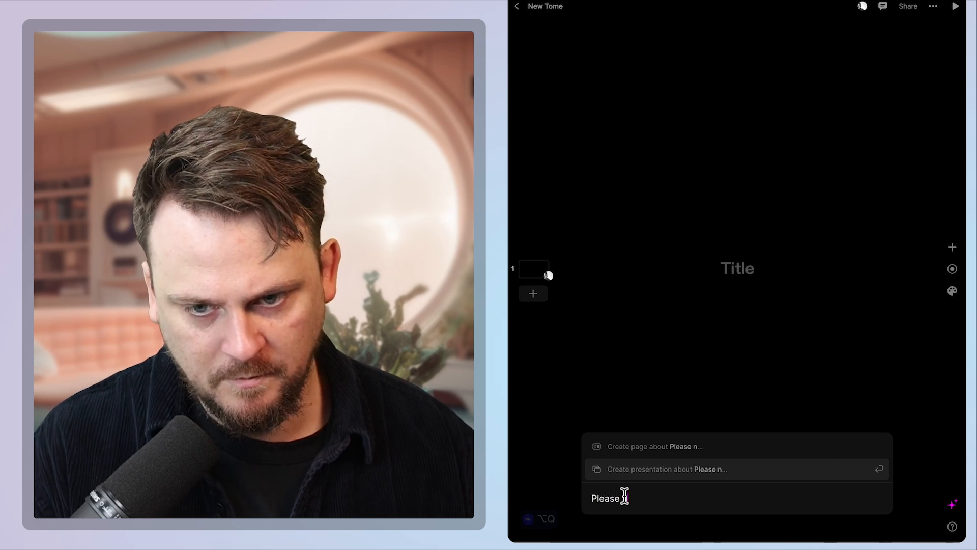
text(nuild me)
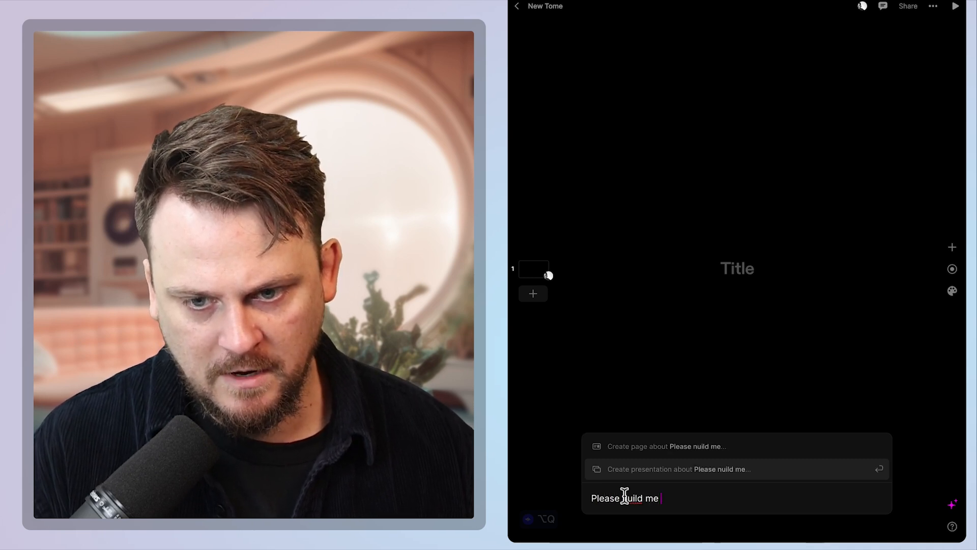
key(Backspace)
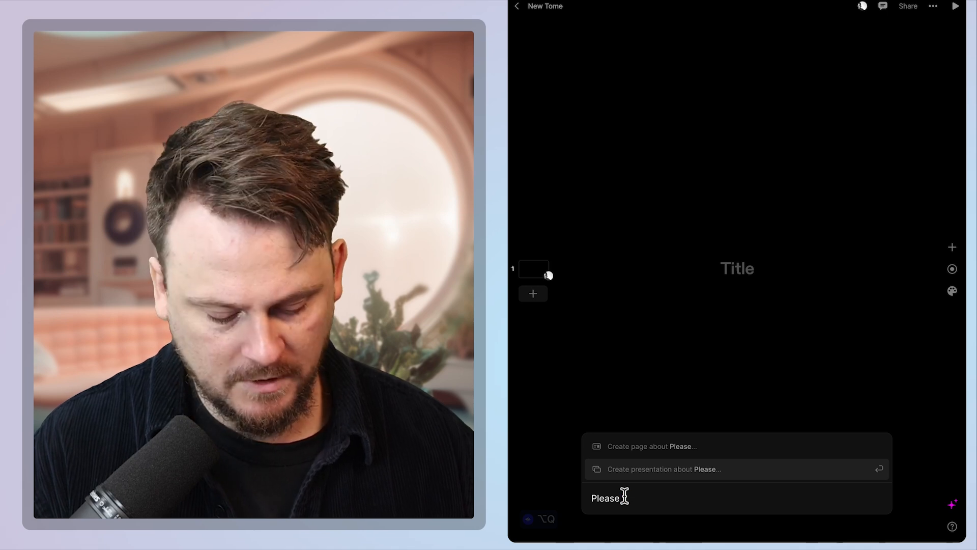
text(build me a)
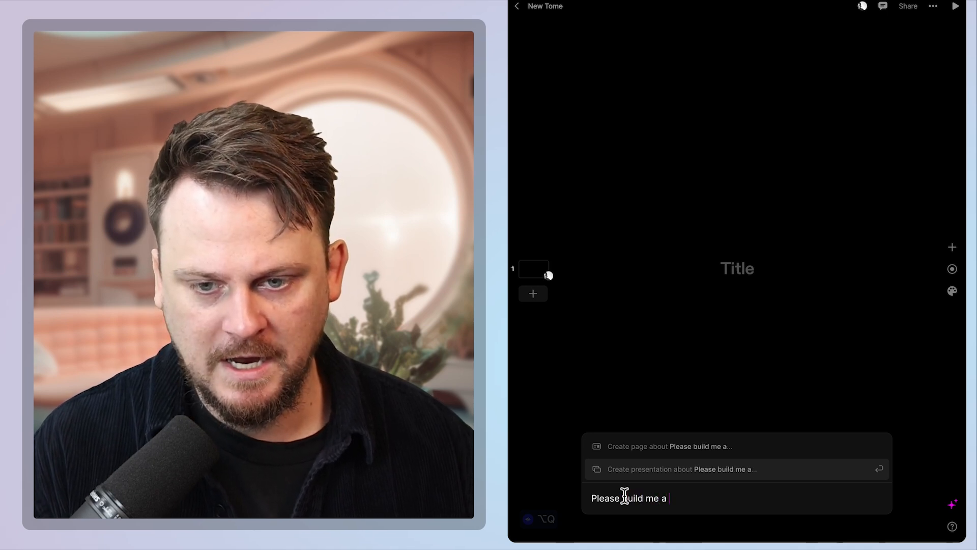
text(slide deck)
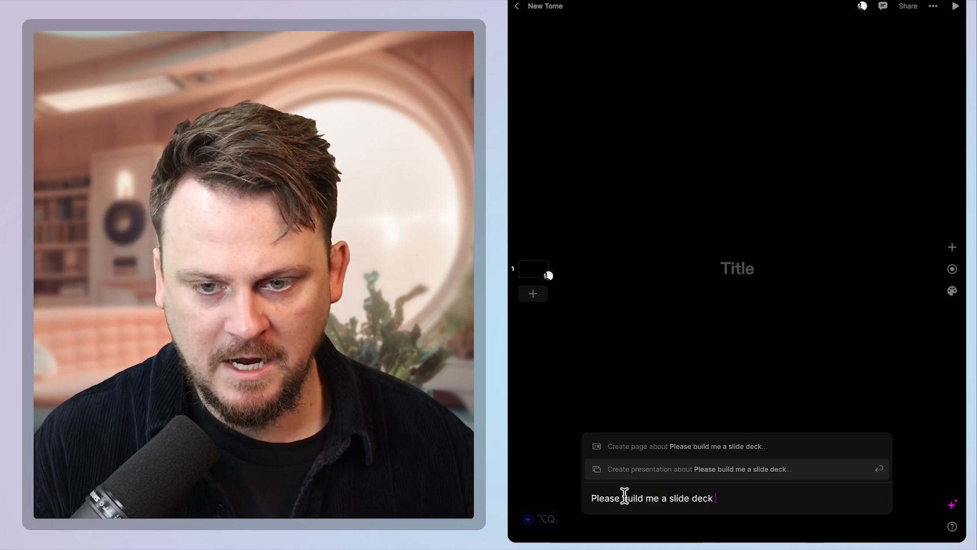
text(based on)
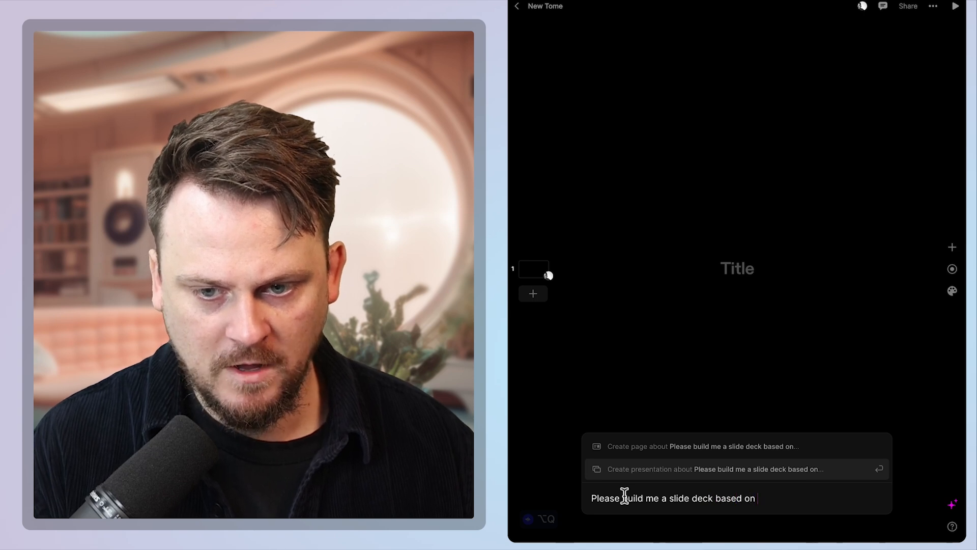
text(the following ou)
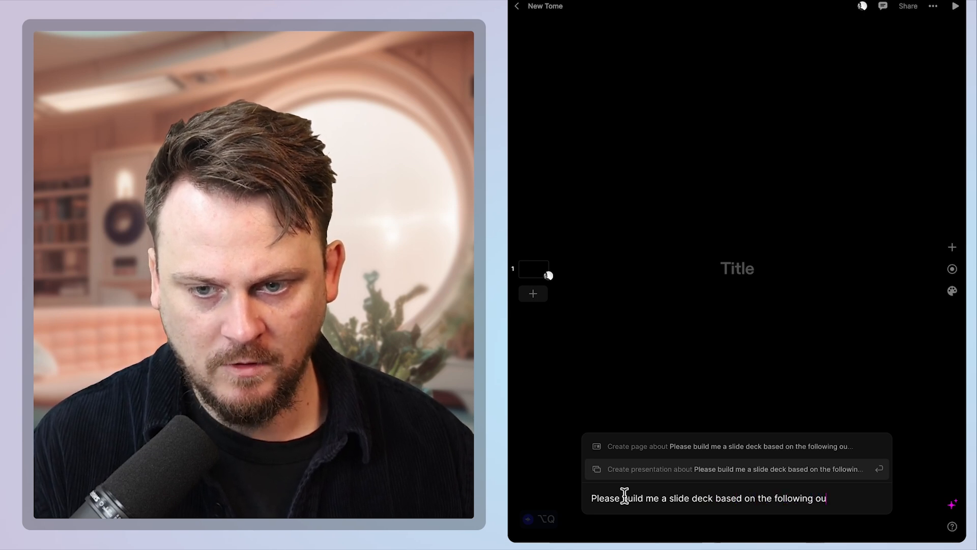
text(tline:)
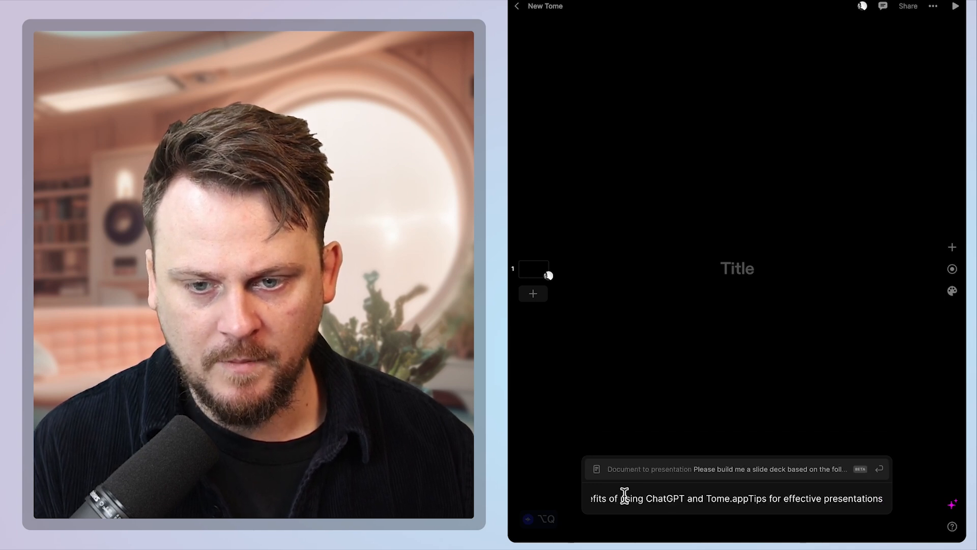
click(878, 469)
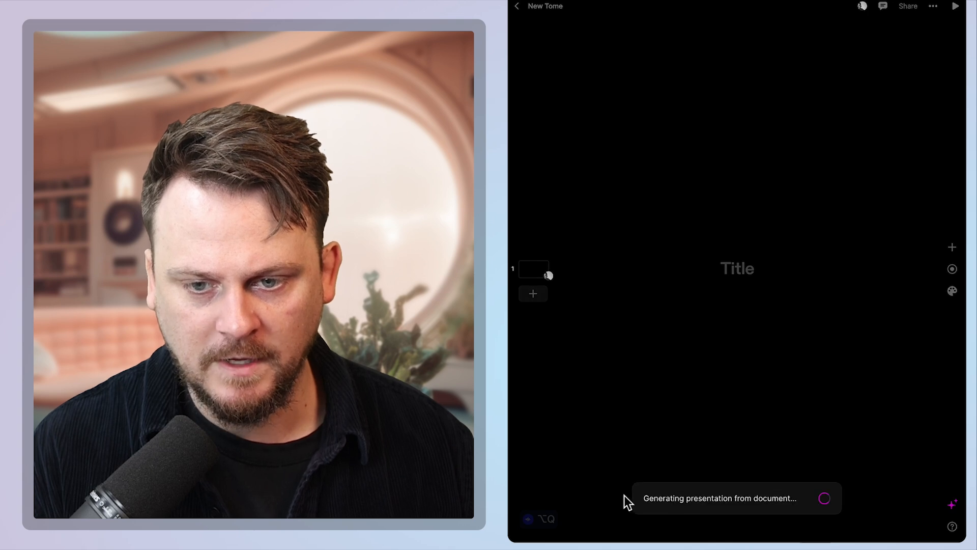
mouse_move(654, 419)
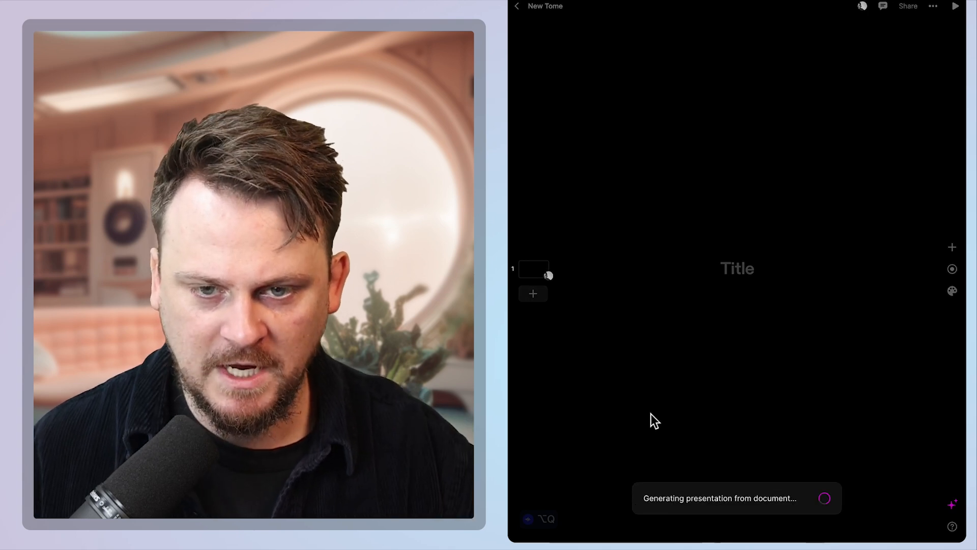
mouse_move(677, 331)
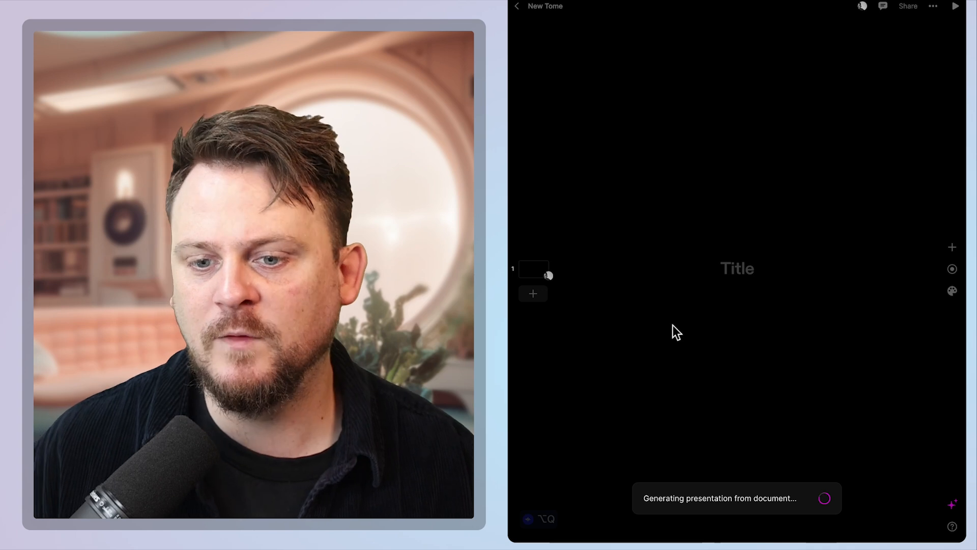
mouse_move(652, 356)
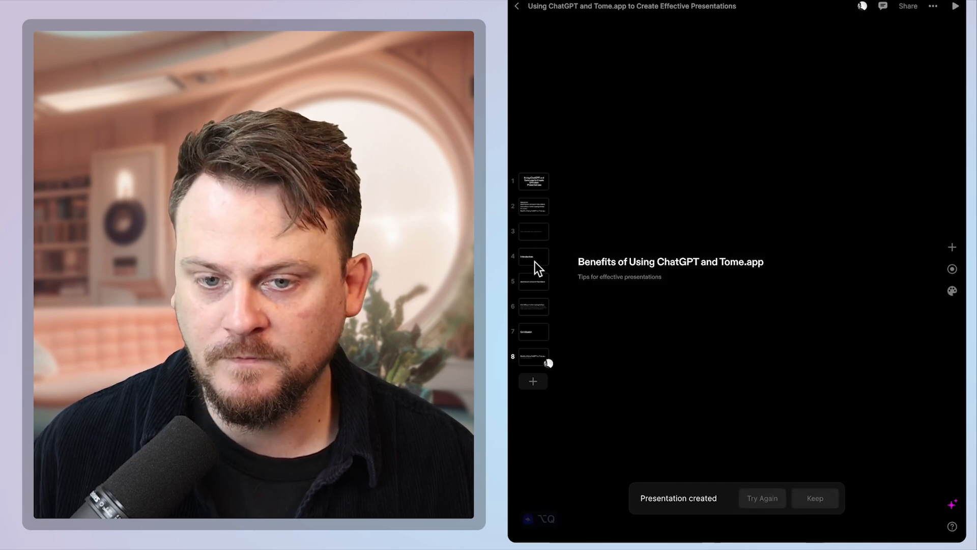
Step: Browse the generated eight-slide deck from the section titles slide to the Benefits slide
click(533, 231)
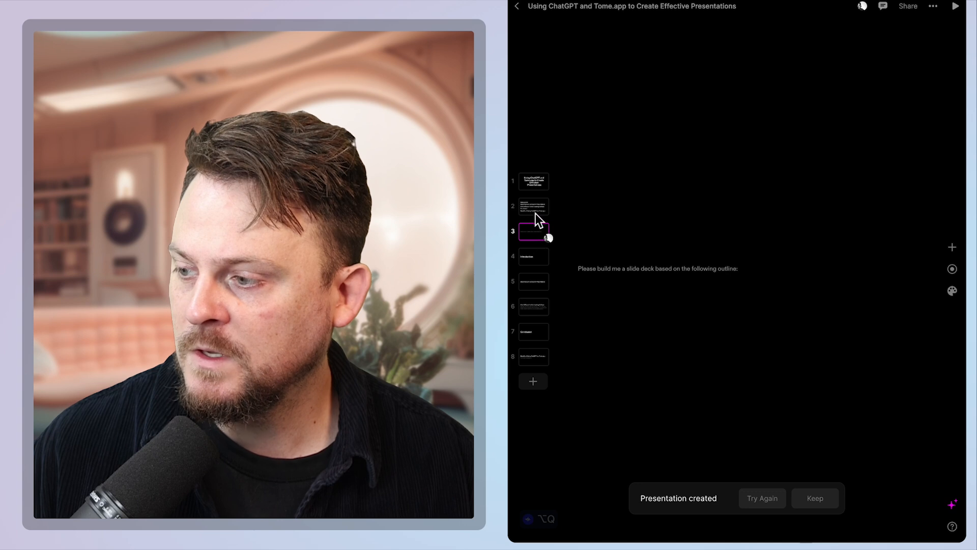
click(533, 207)
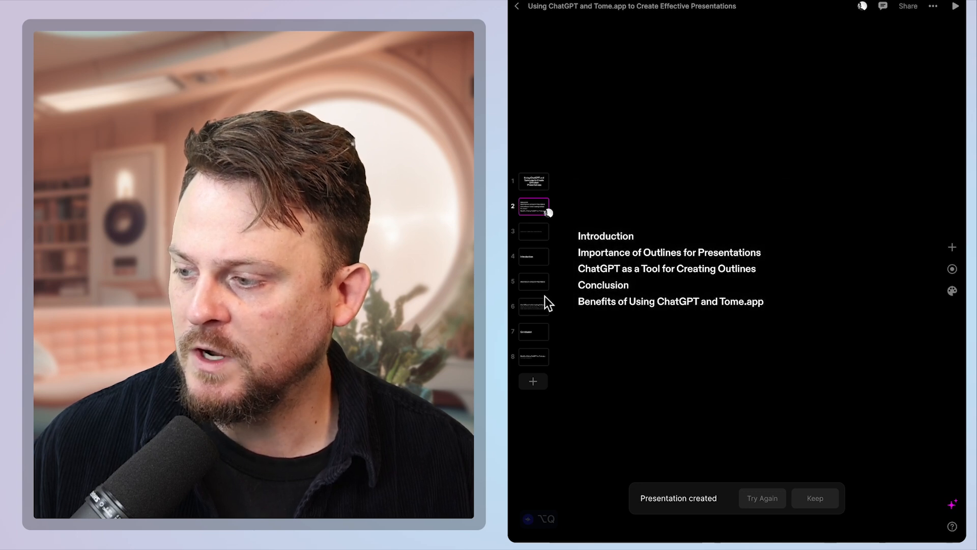
click(533, 281)
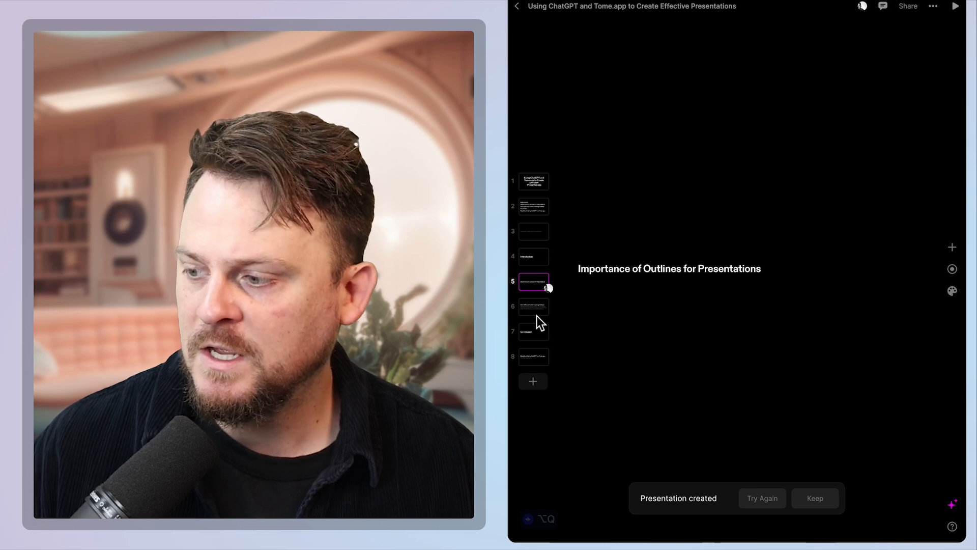
click(533, 306)
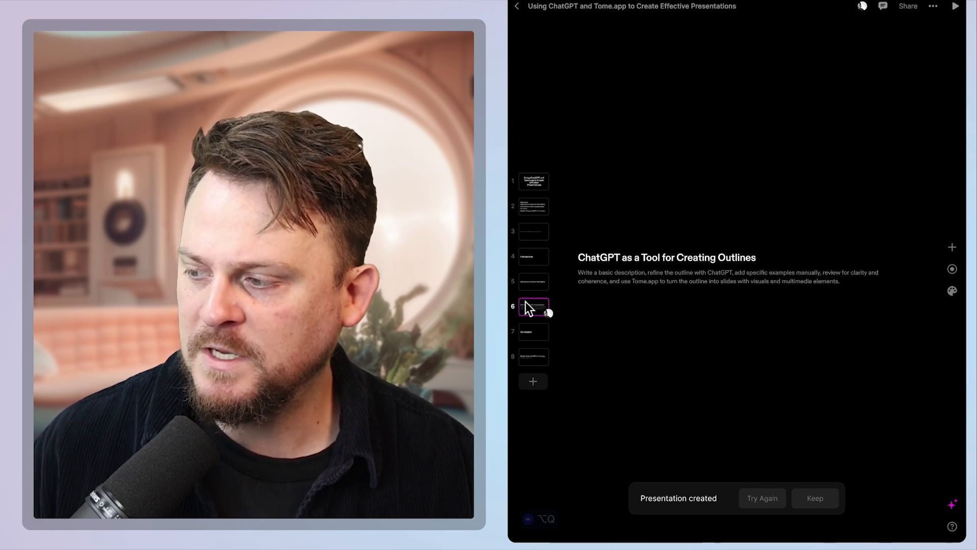
click(532, 356)
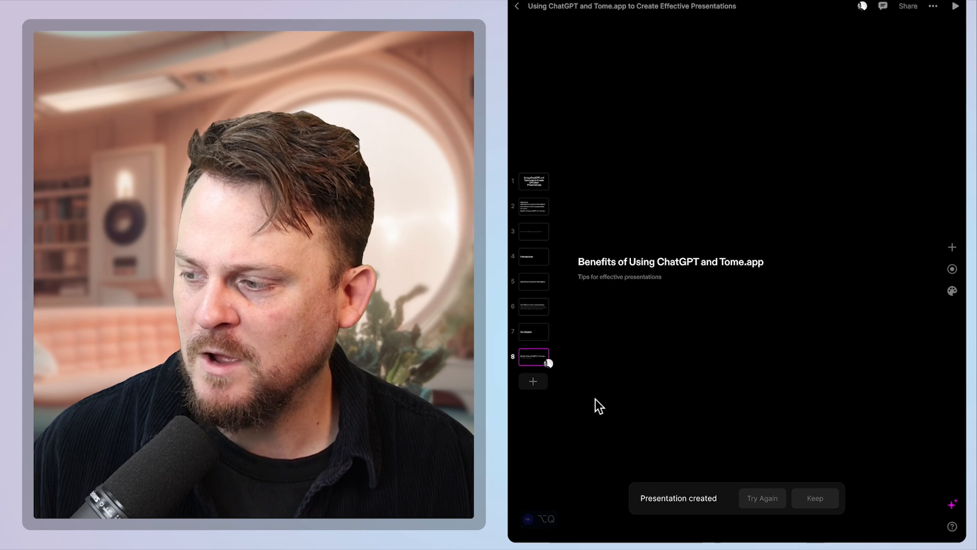
mouse_move(763, 506)
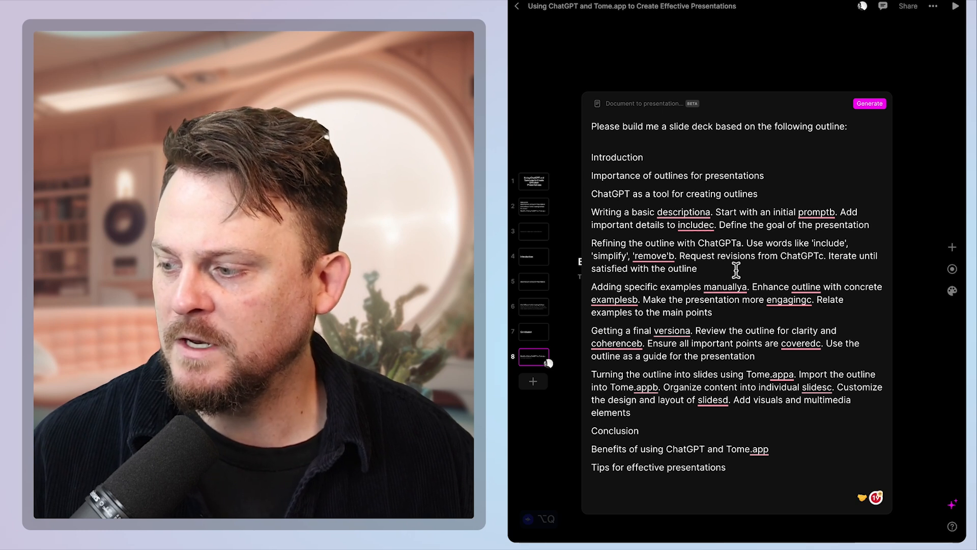
mouse_move(738, 377)
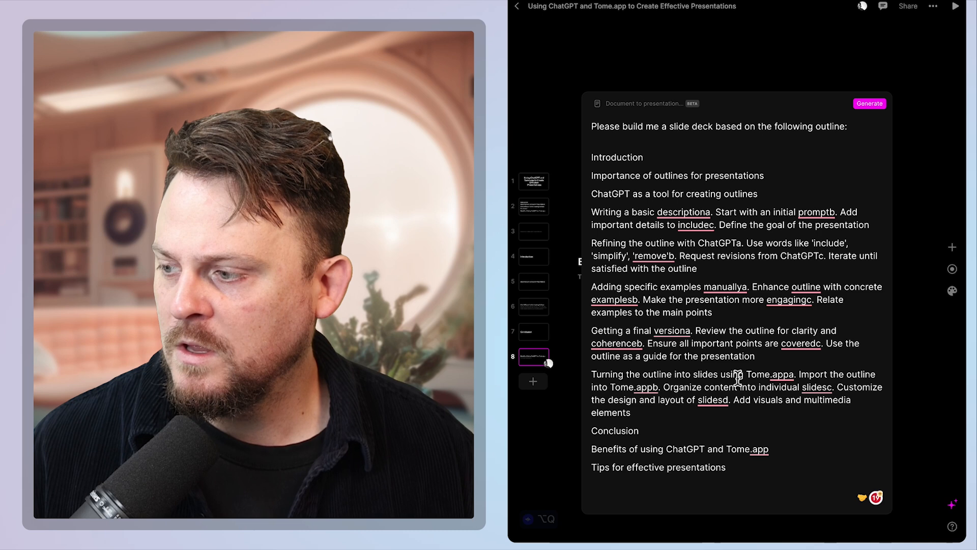
mouse_move(747, 469)
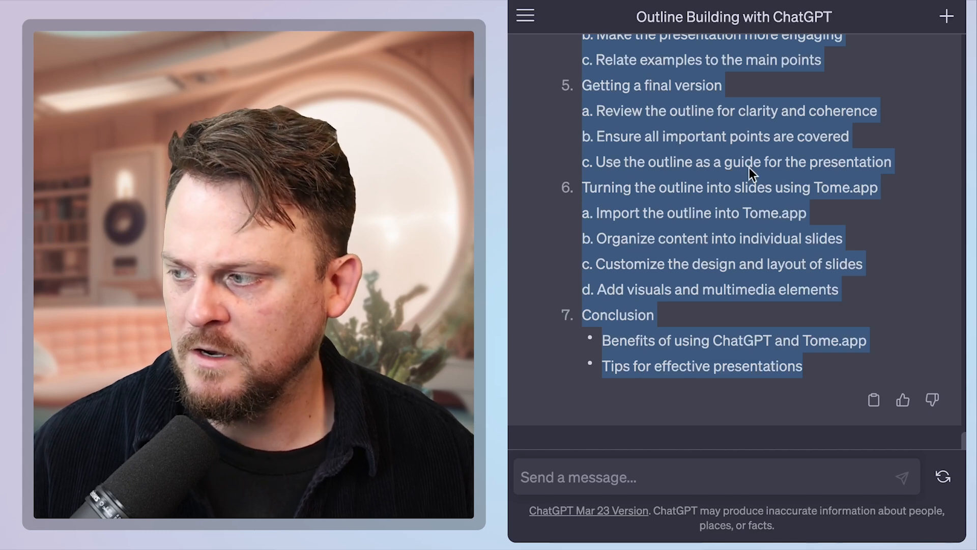
Step: Scroll the ChatGPT conversation up to the original Roman-numeral outline
scroll(down, 3)
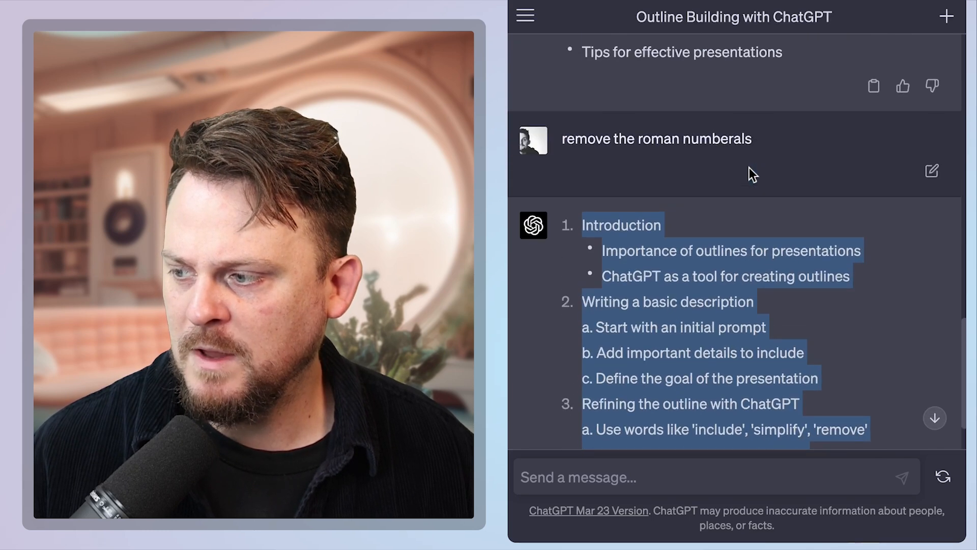
scroll(up, 3)
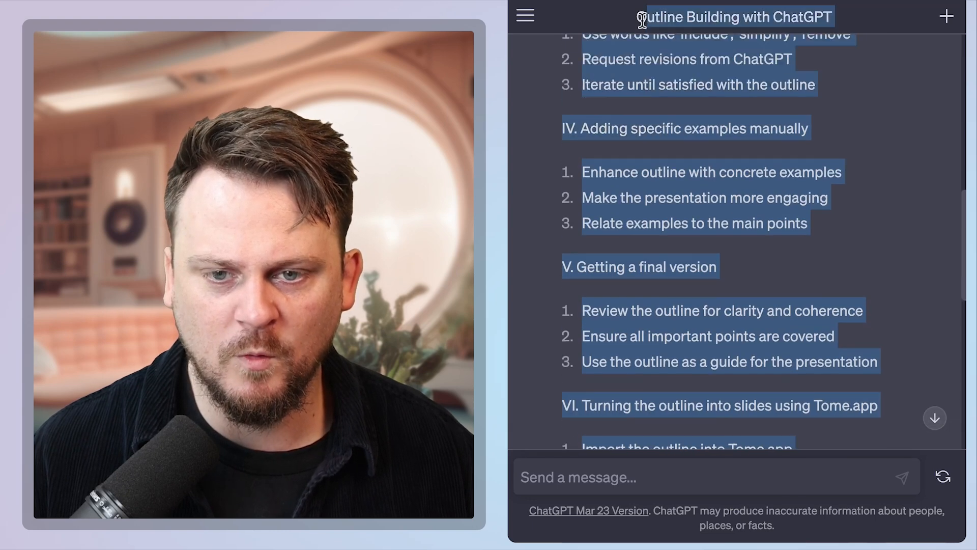
scroll(up, 3)
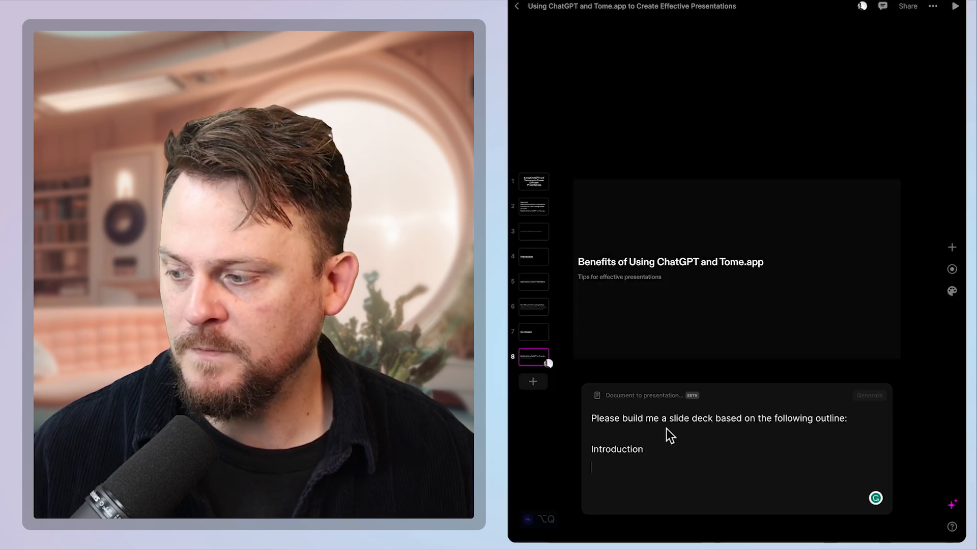
Step: Replace Tome's prompt with the Roman-numeral outline and generate a new eleven-slide deck
double_click(616, 449)
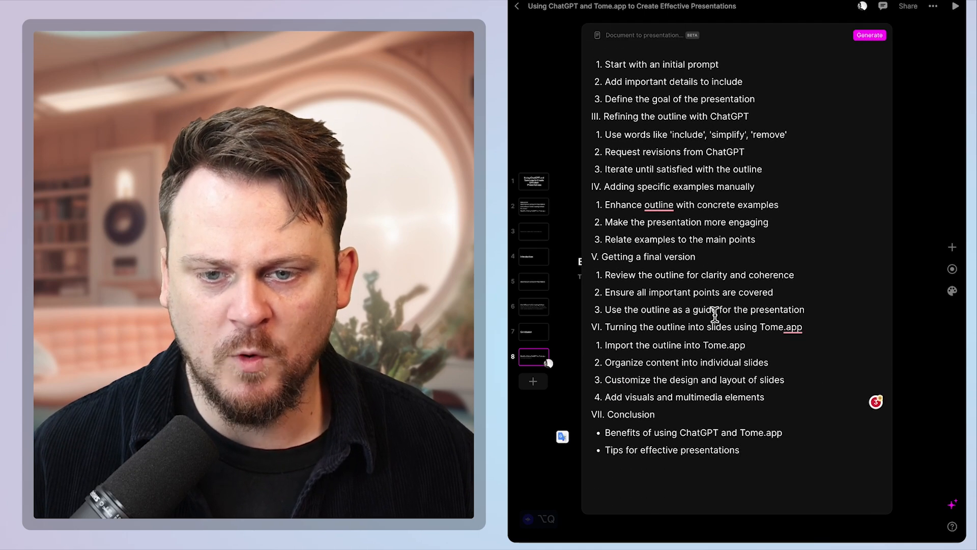
scroll(up, 3)
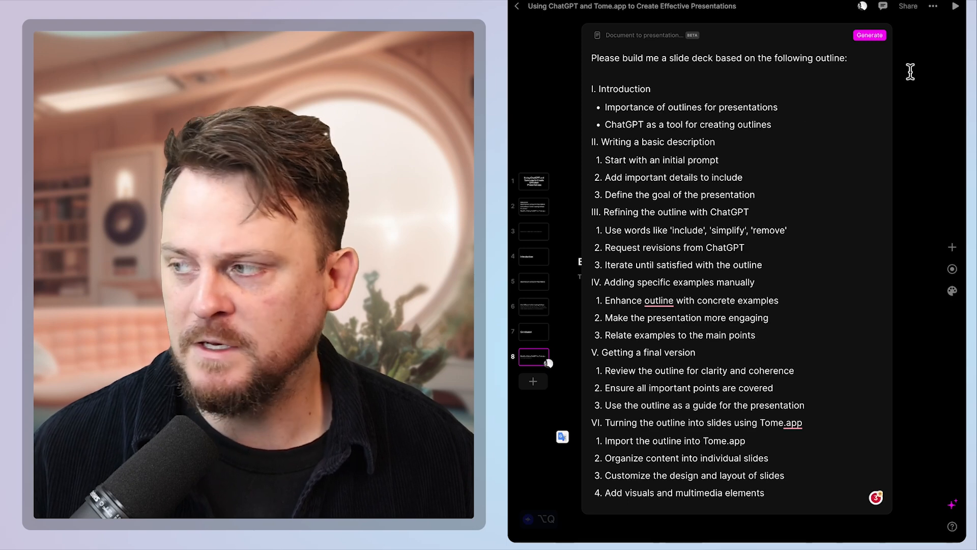
click(869, 36)
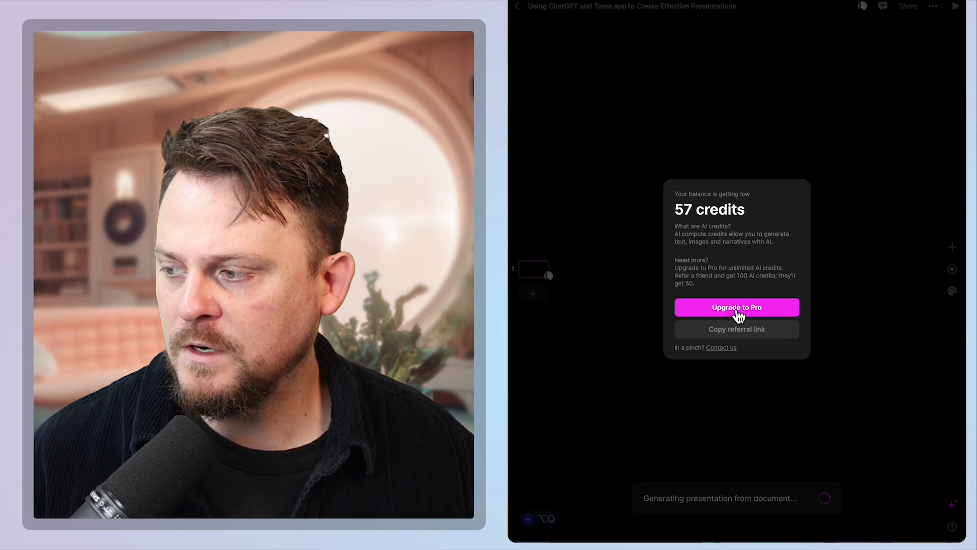
mouse_move(692, 385)
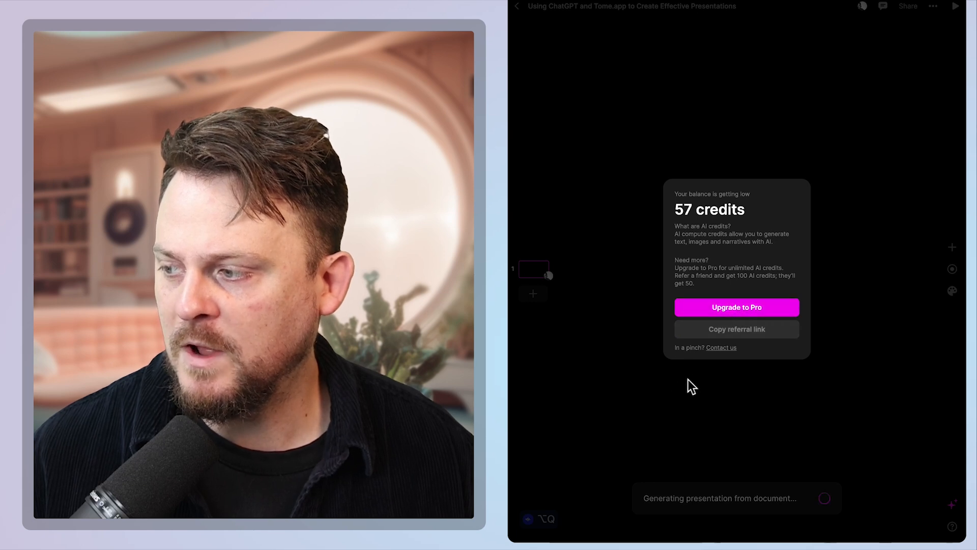
mouse_move(697, 408)
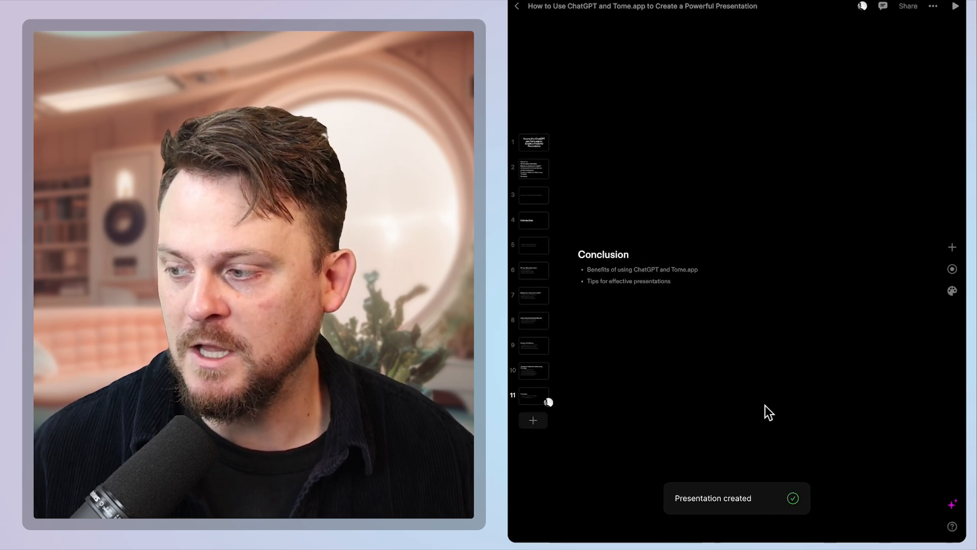
click(533, 169)
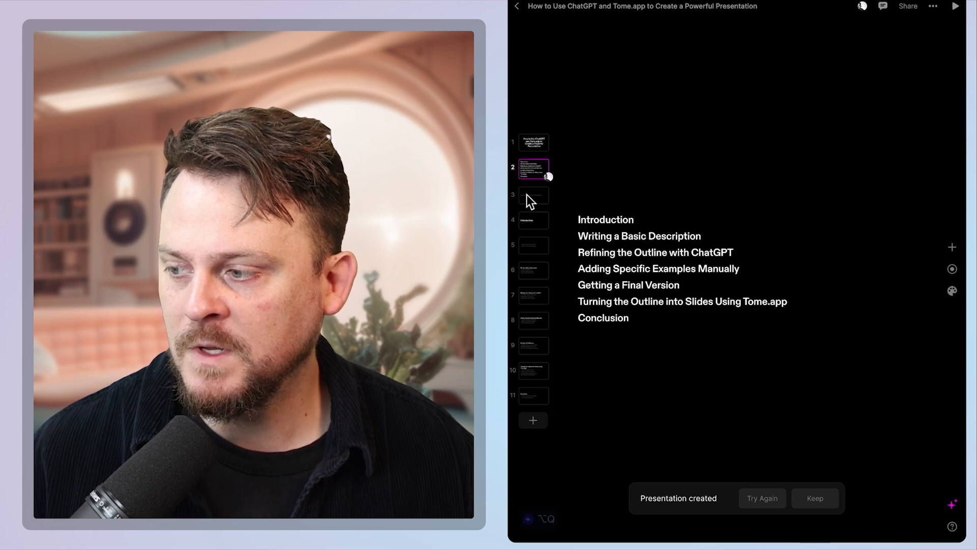
Step: Step through the new deck's slides from slide 3 to the Conclusion
click(533, 194)
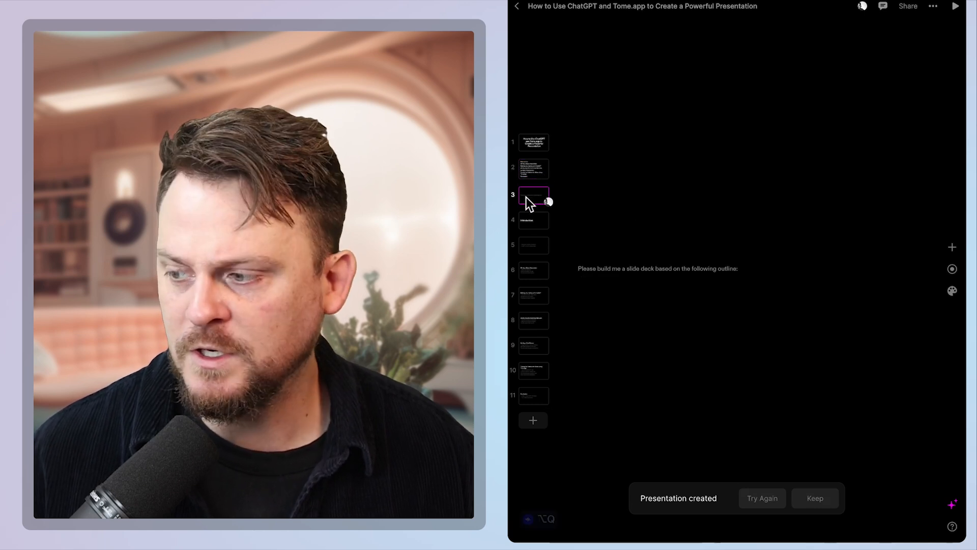
click(533, 245)
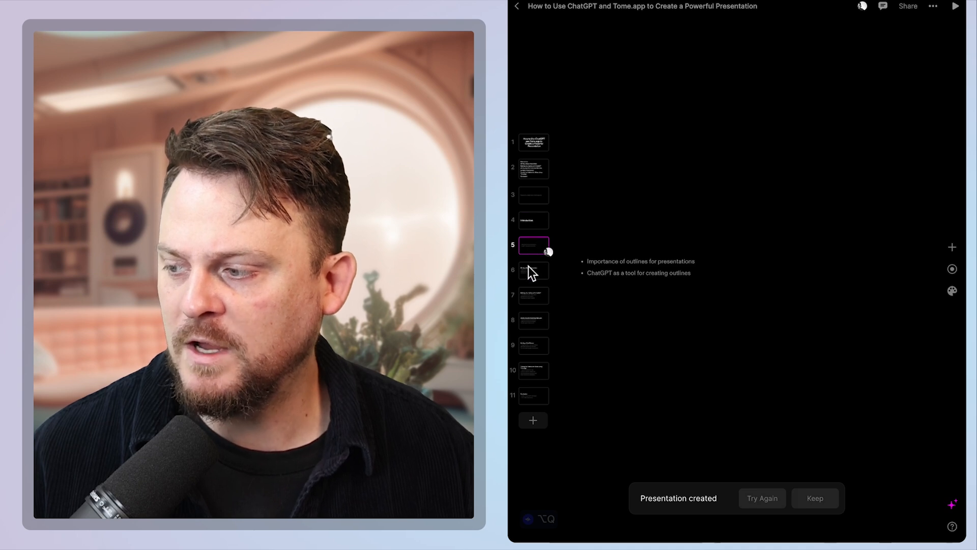
click(533, 270)
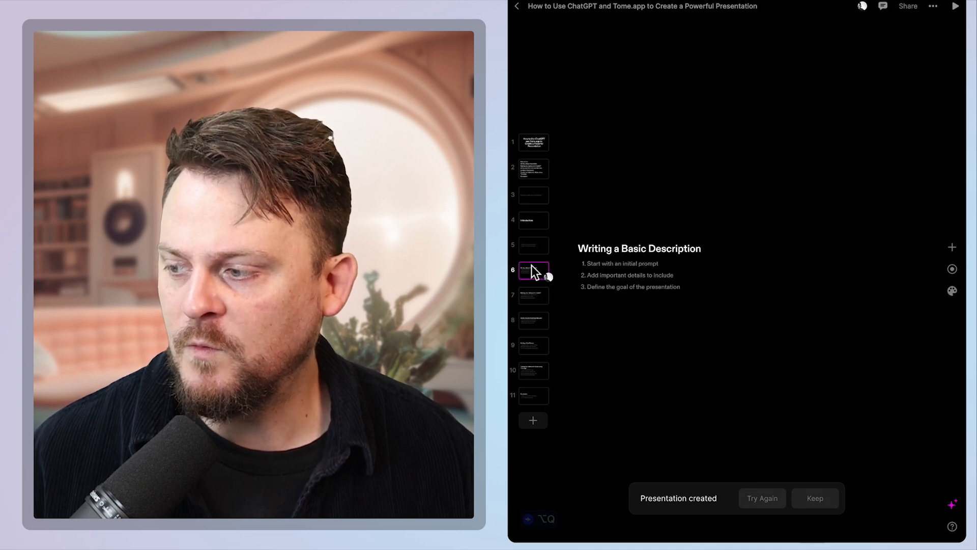
click(533, 294)
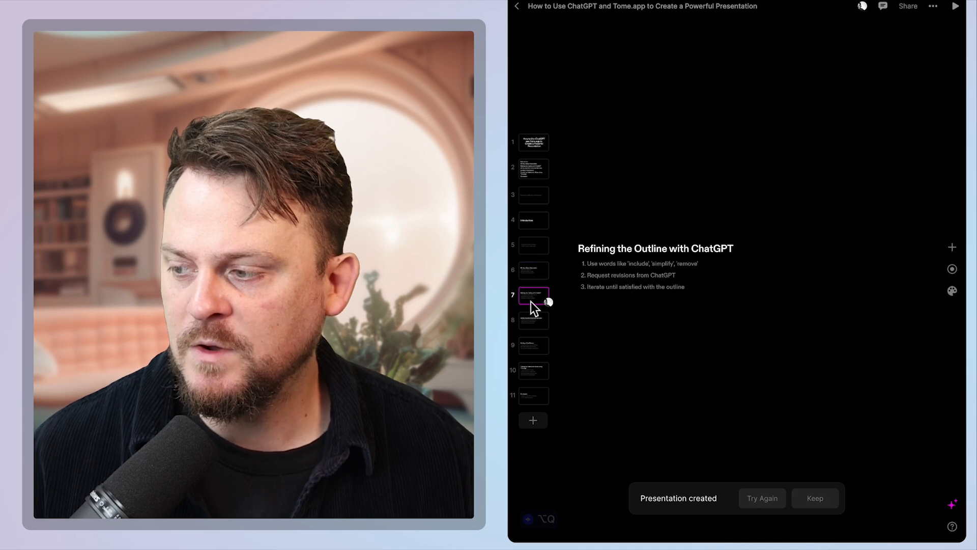
click(533, 320)
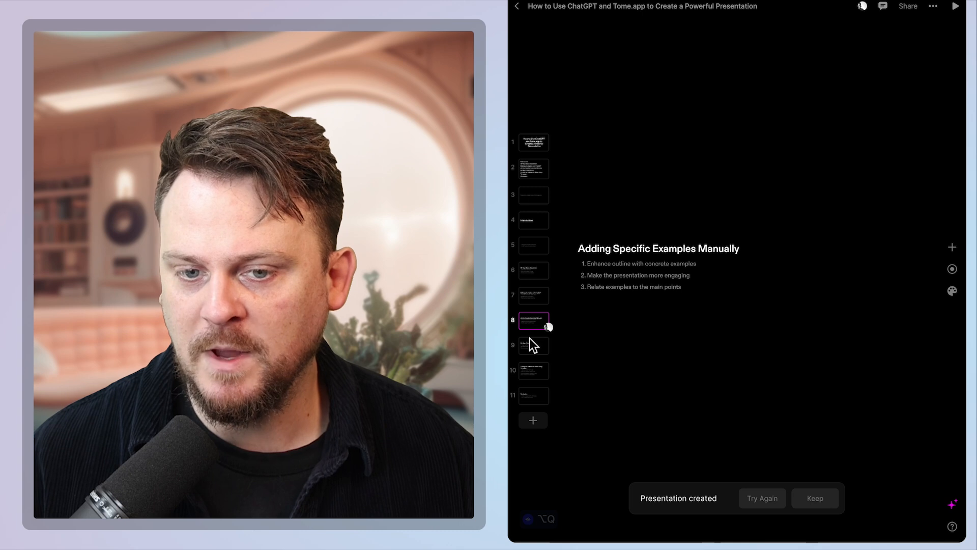
click(533, 344)
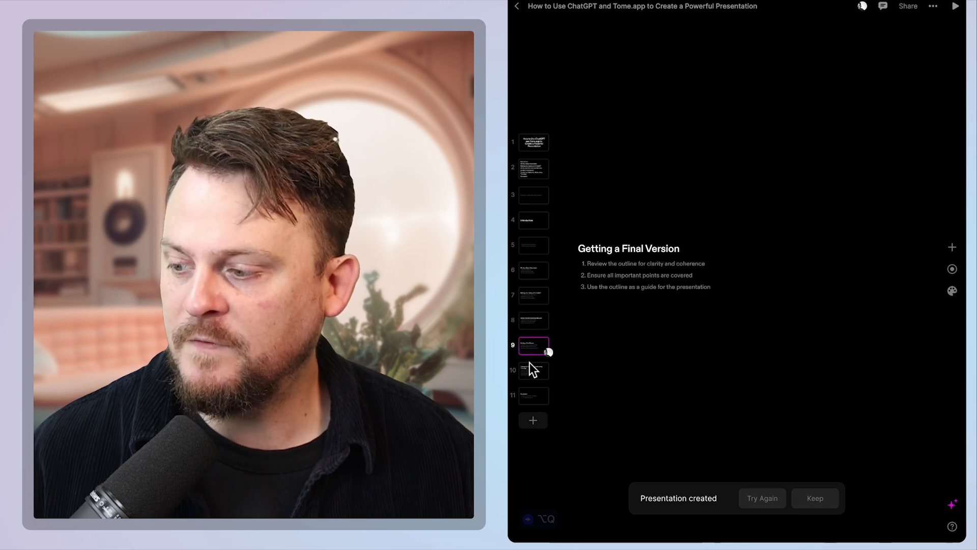
click(533, 369)
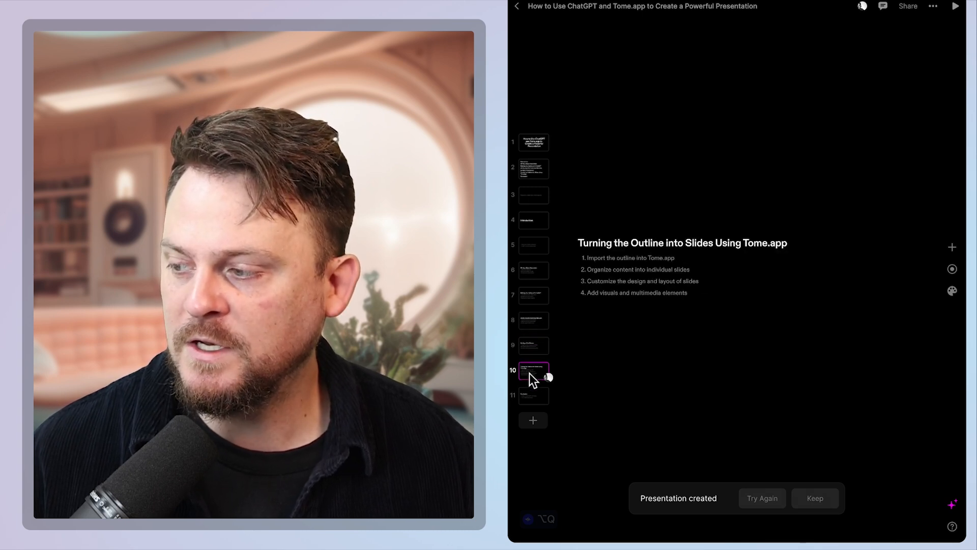
click(533, 394)
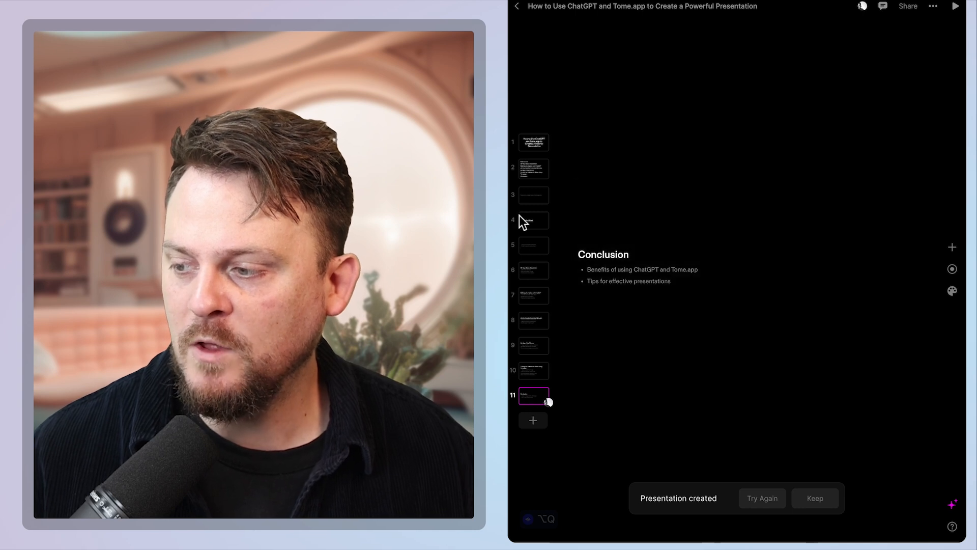
Step: Return to the agenda slide, then go to slide 10 about Tome.app
click(533, 168)
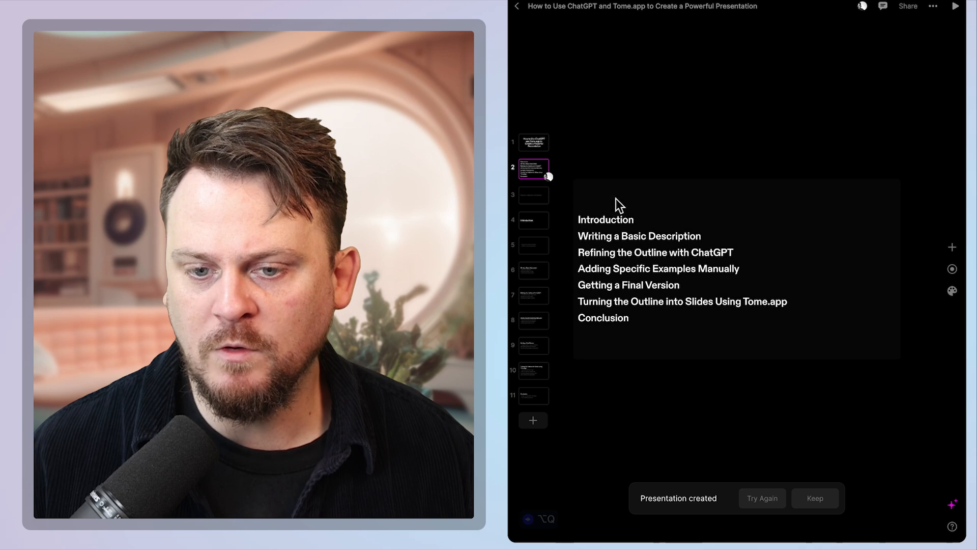
mouse_move(784, 243)
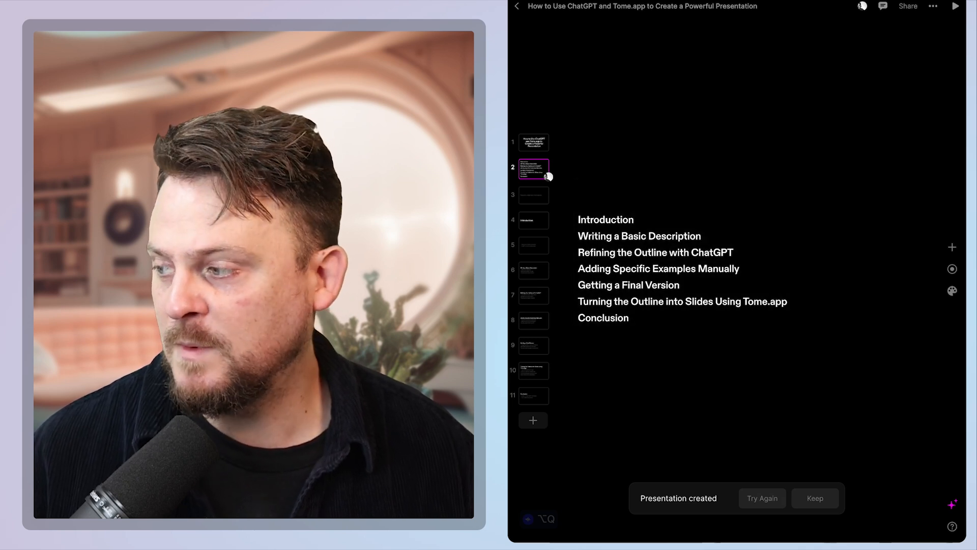
click(532, 344)
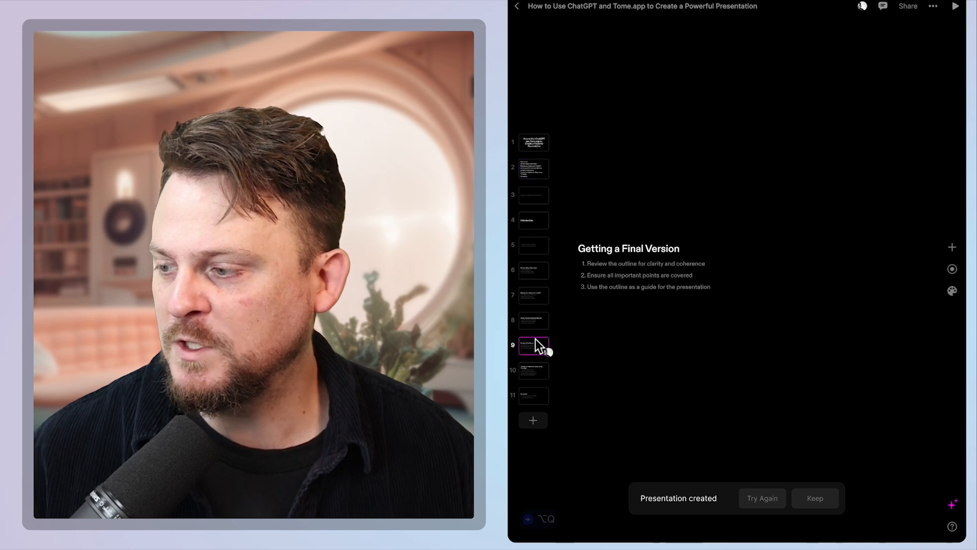
click(533, 369)
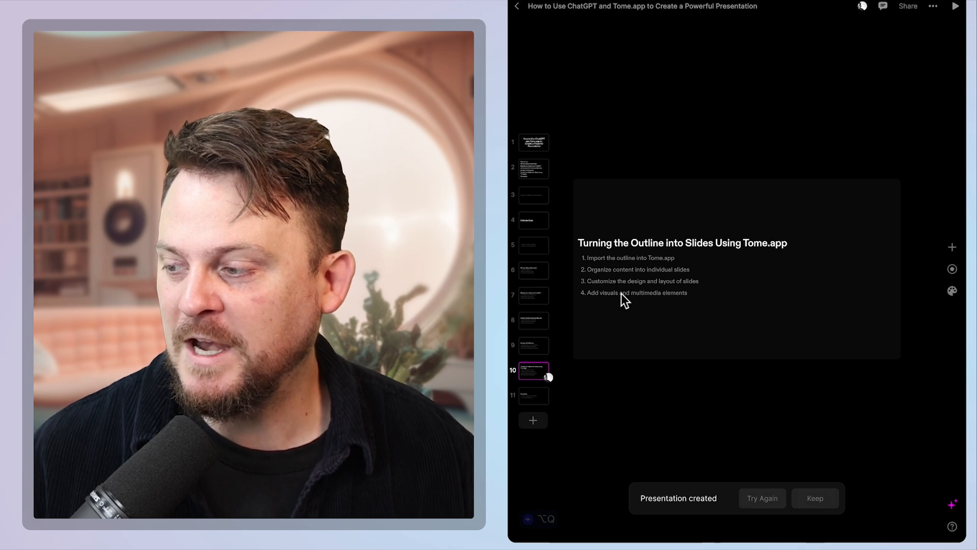
mouse_move(685, 299)
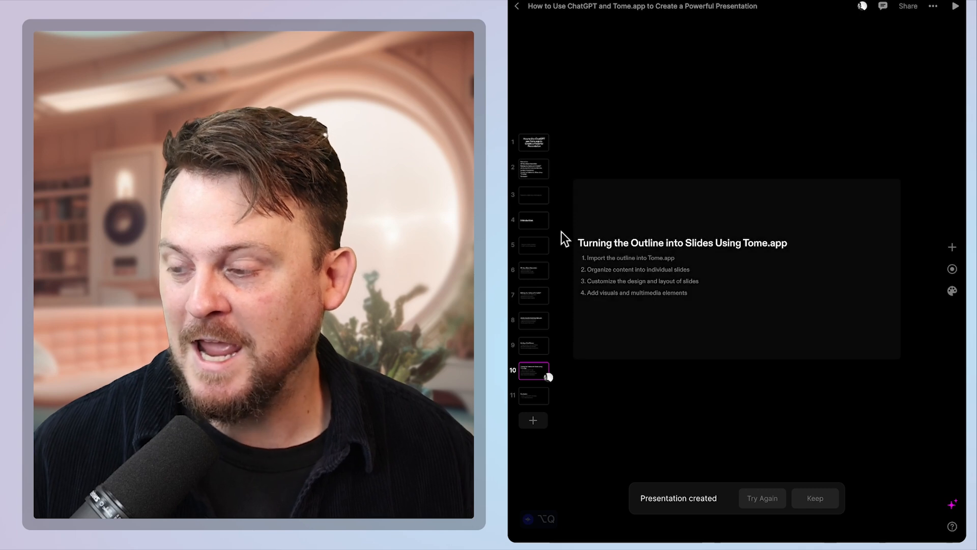
mouse_move(694, 146)
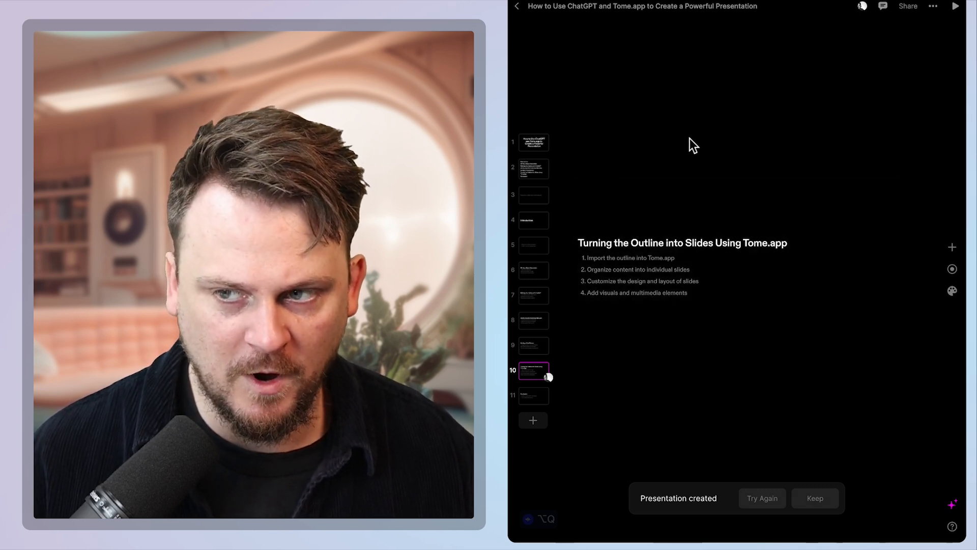
mouse_move(875, 293)
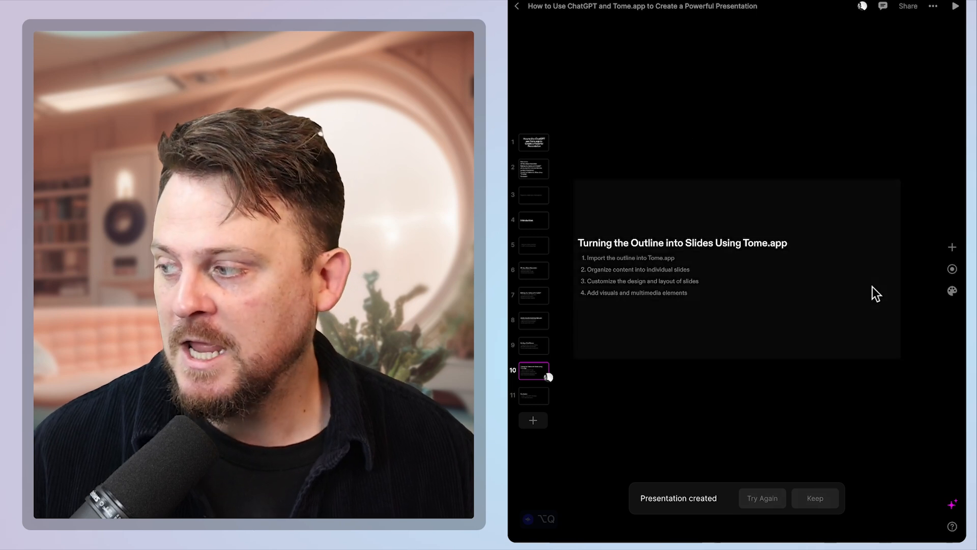
mouse_move(952, 247)
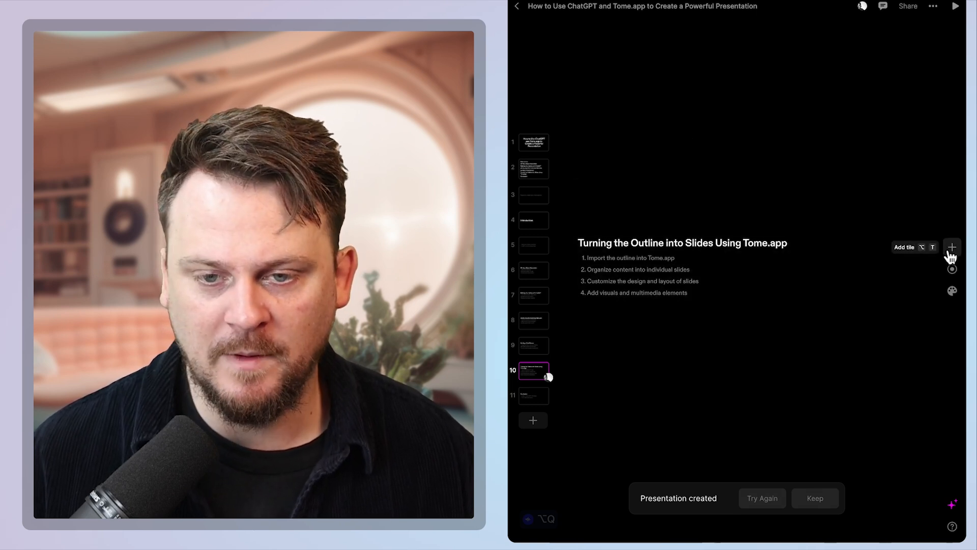
Step: Add a DALL-E tile with an 'artist at a computer screen designing slides' image to slide 10
click(951, 247)
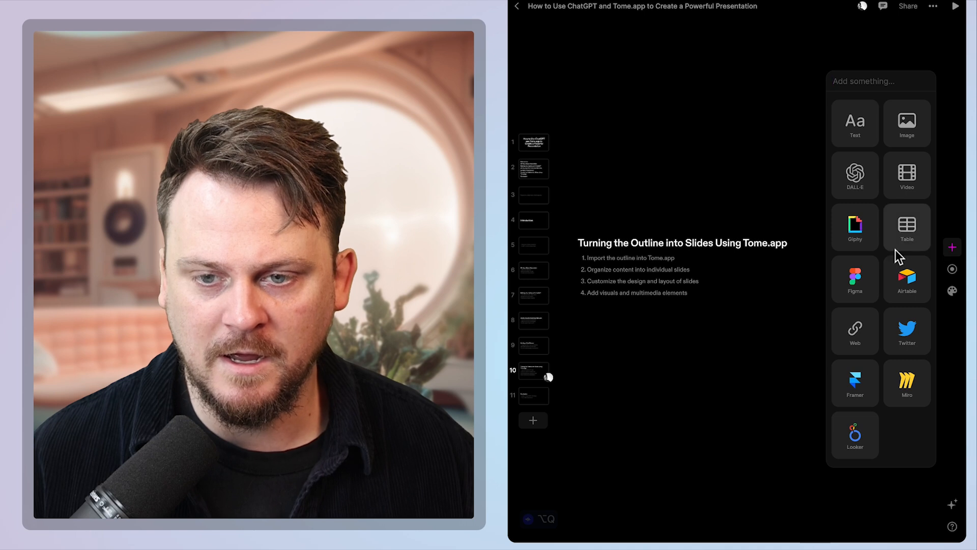
mouse_move(854, 371)
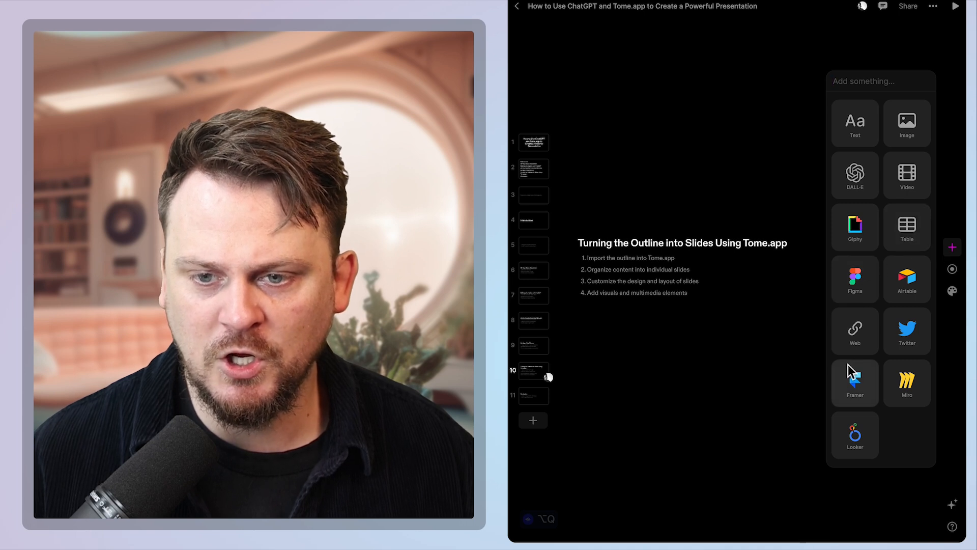
mouse_move(854, 278)
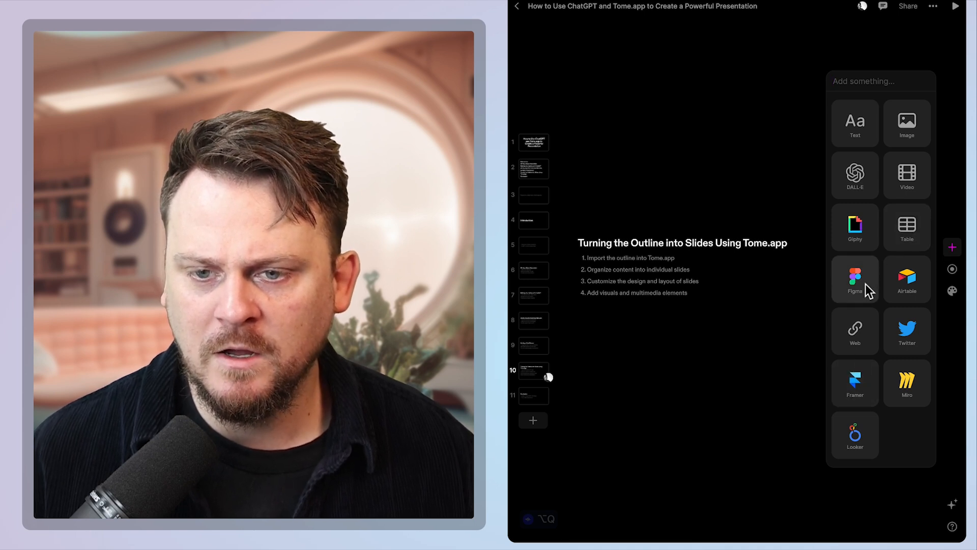
click(855, 175)
text(a)
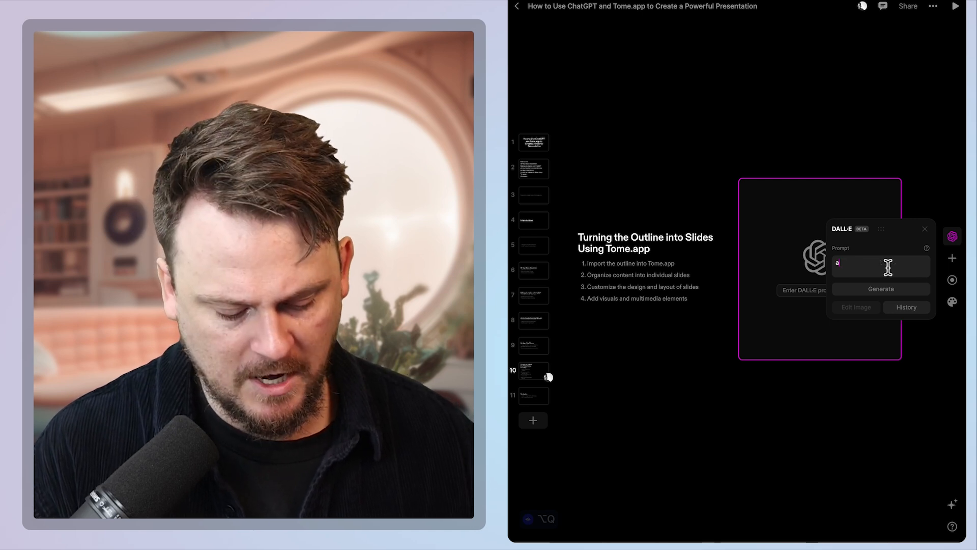
text(n artist standing in front of a large com)
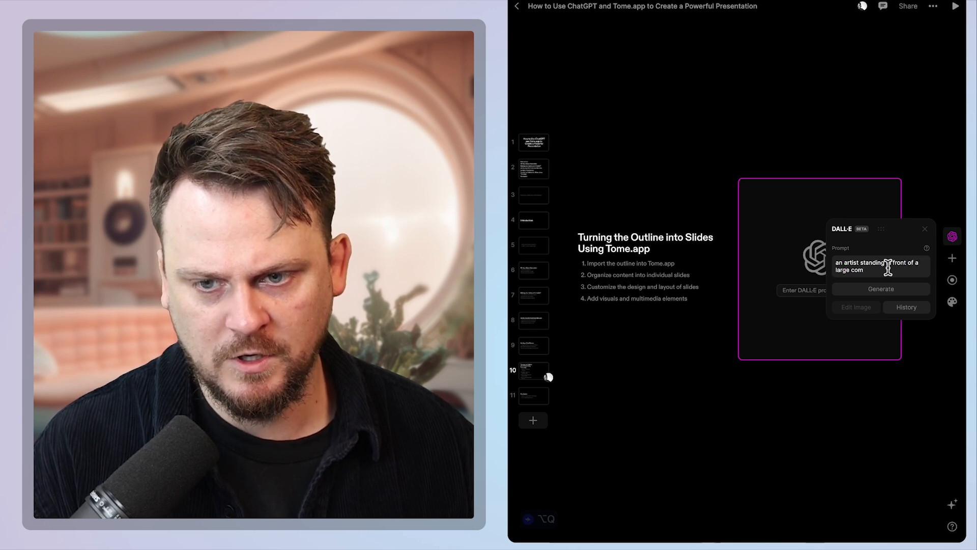
text(puter screen d)
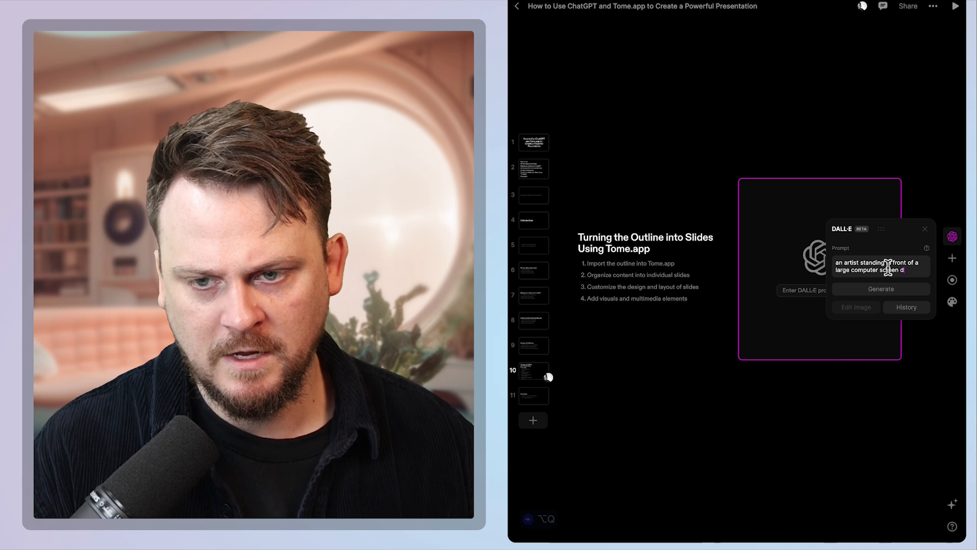
text(esigning slid)
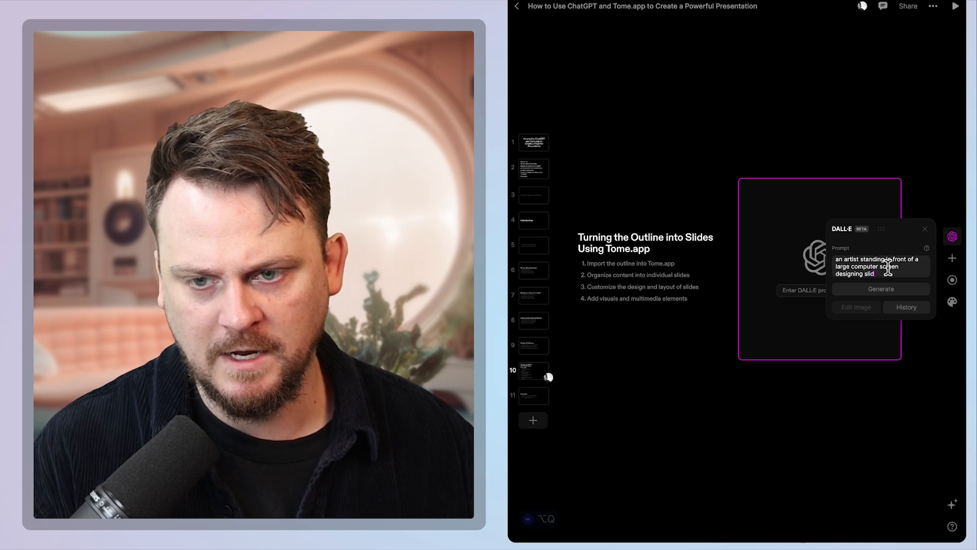
click(880, 288)
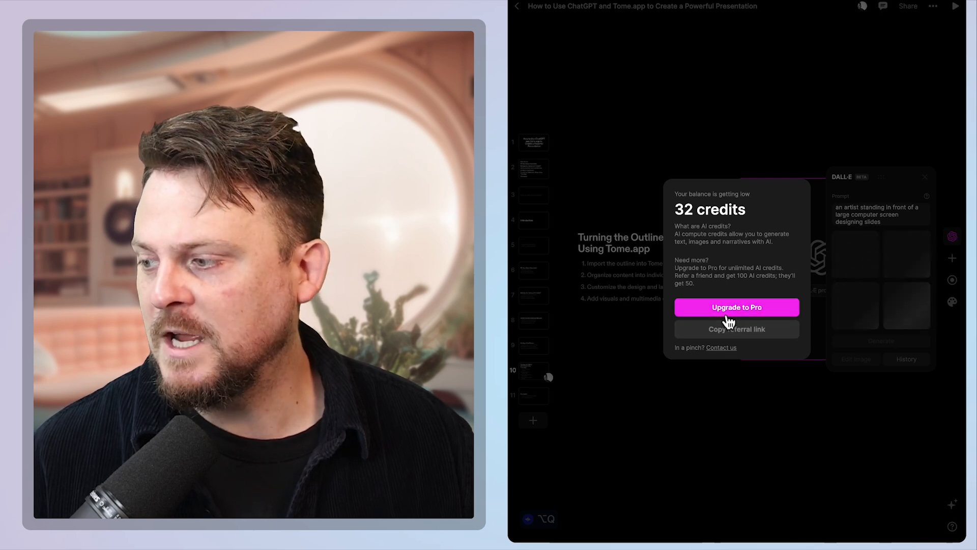
mouse_move(627, 340)
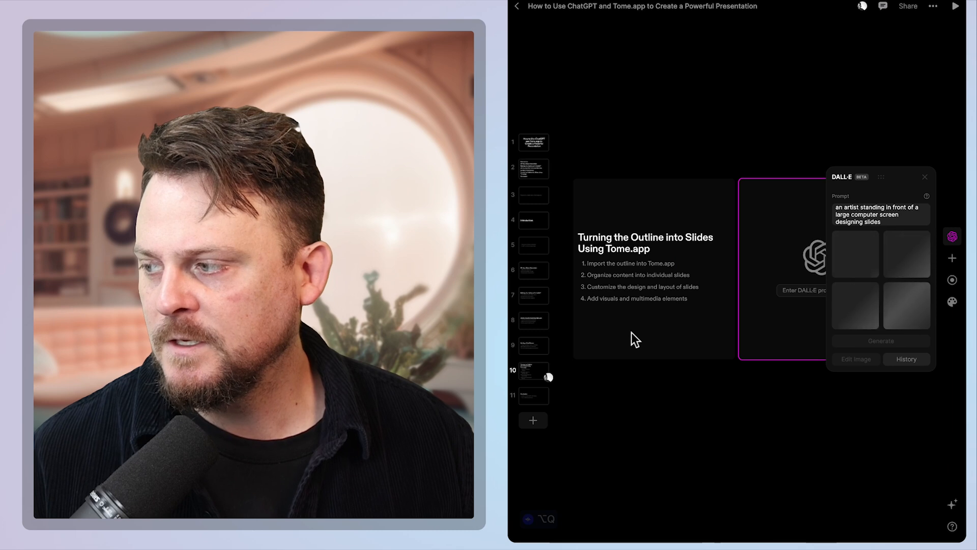
mouse_move(676, 164)
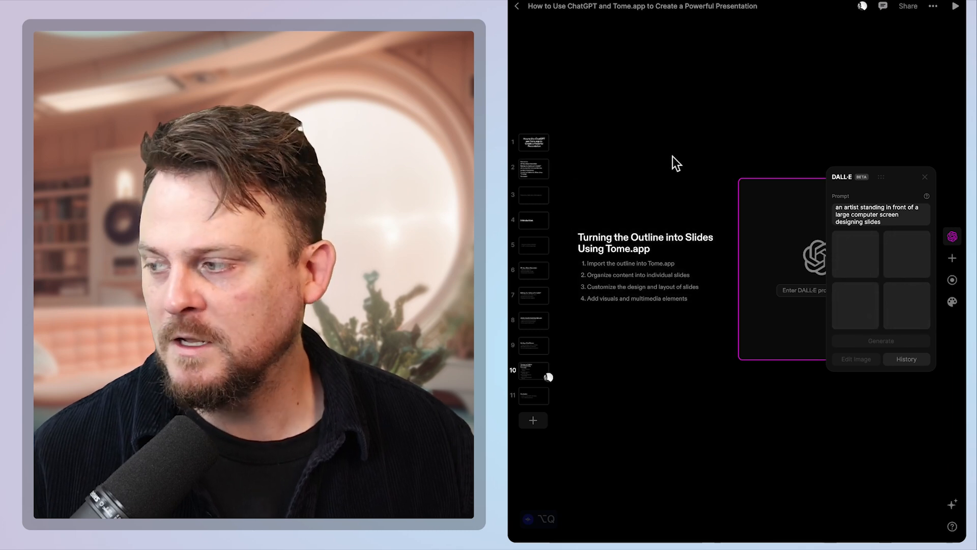
click(879, 340)
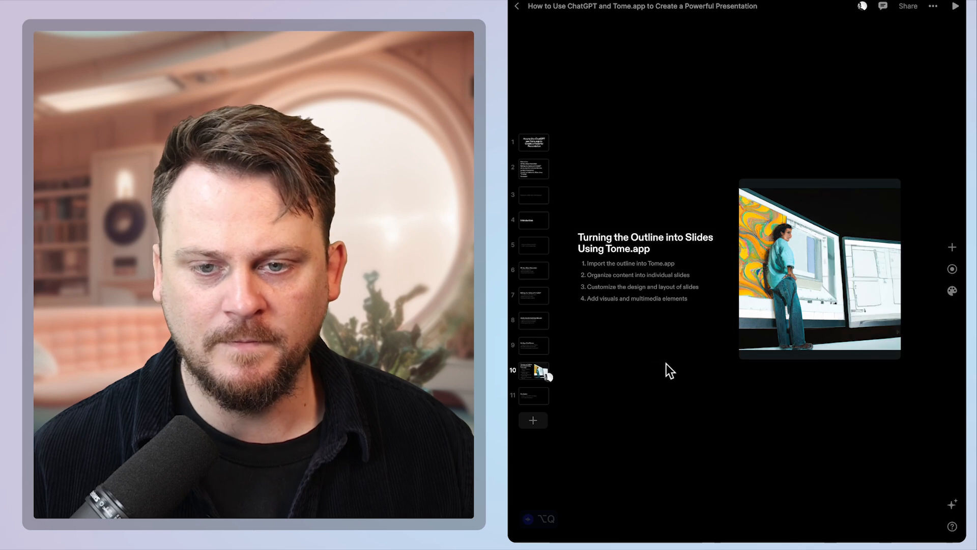
click(652, 289)
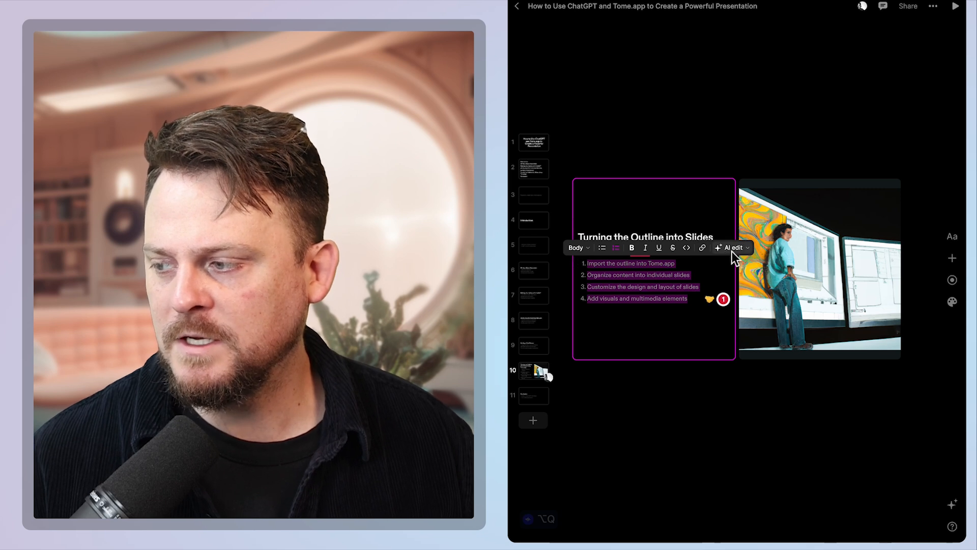
Step: Switch the slide's bullets to a larger text style and zoom the image within its frame
click(576, 247)
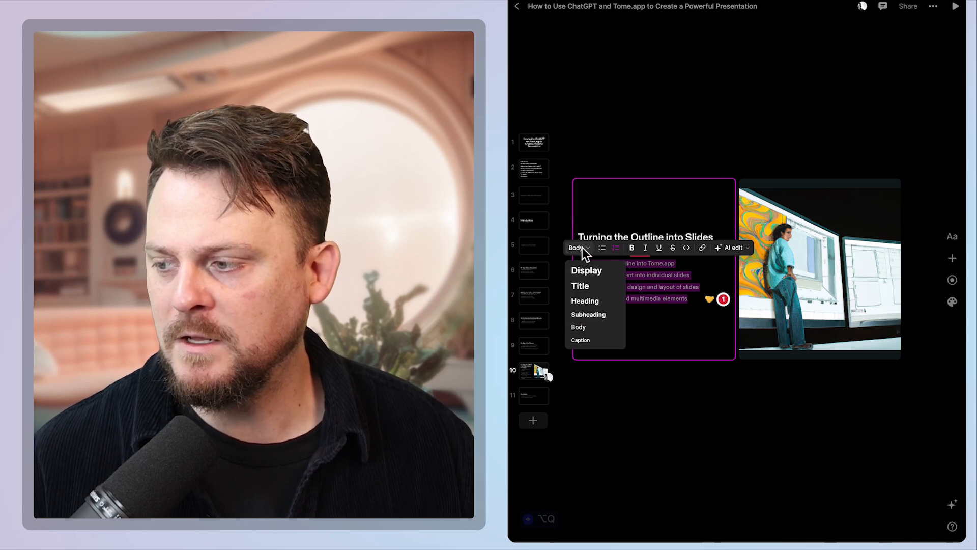
click(589, 314)
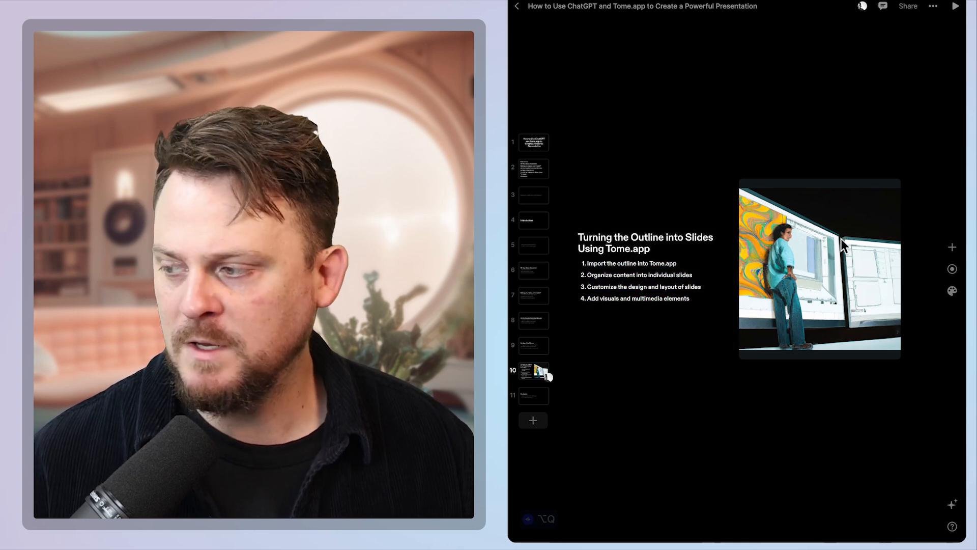
click(818, 268)
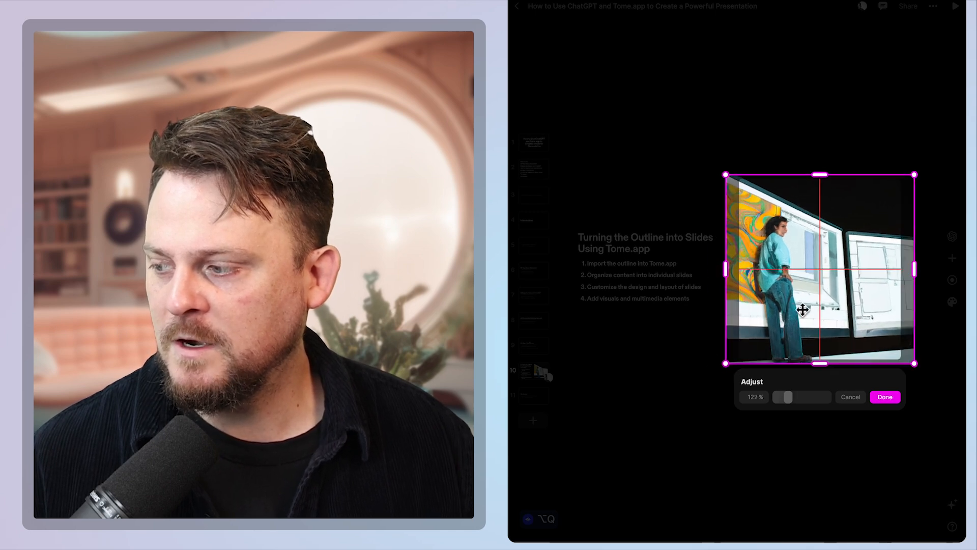
click(885, 396)
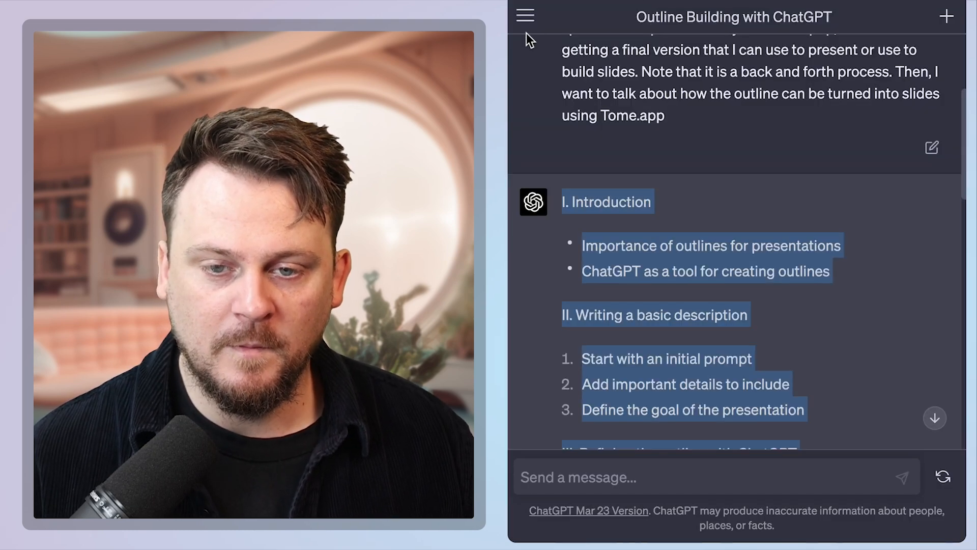
Step: Scroll the ChatGPT outline down to its Tome.app and Conclusion sections
scroll(down, 3)
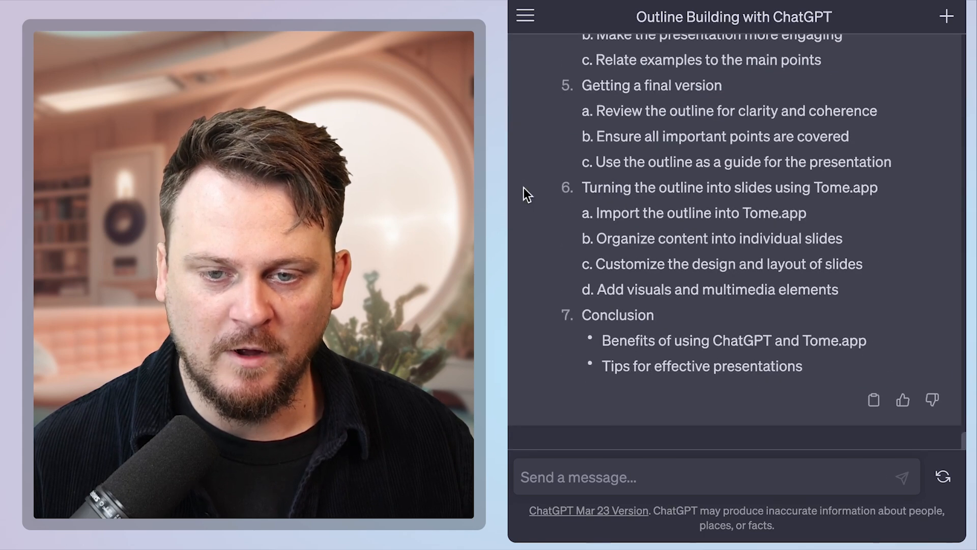
mouse_move(636, 343)
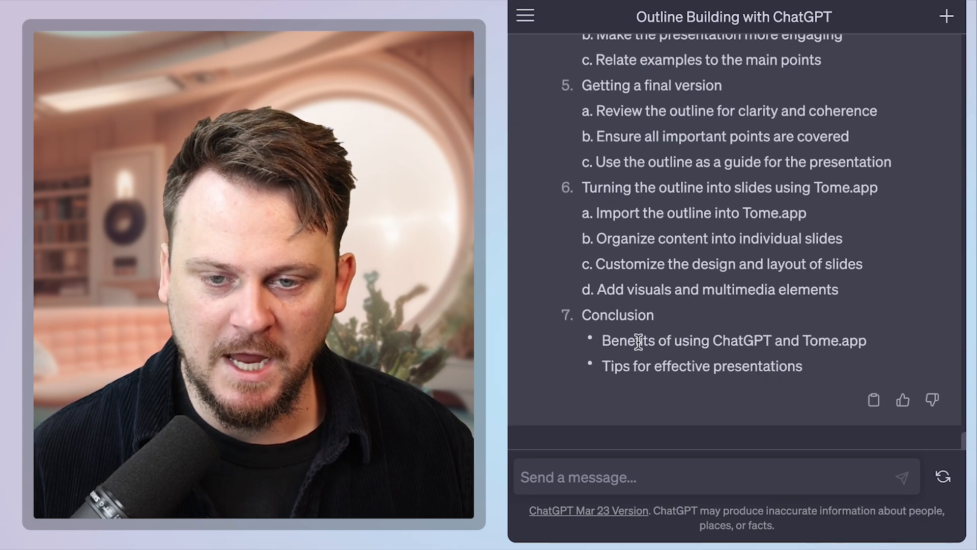